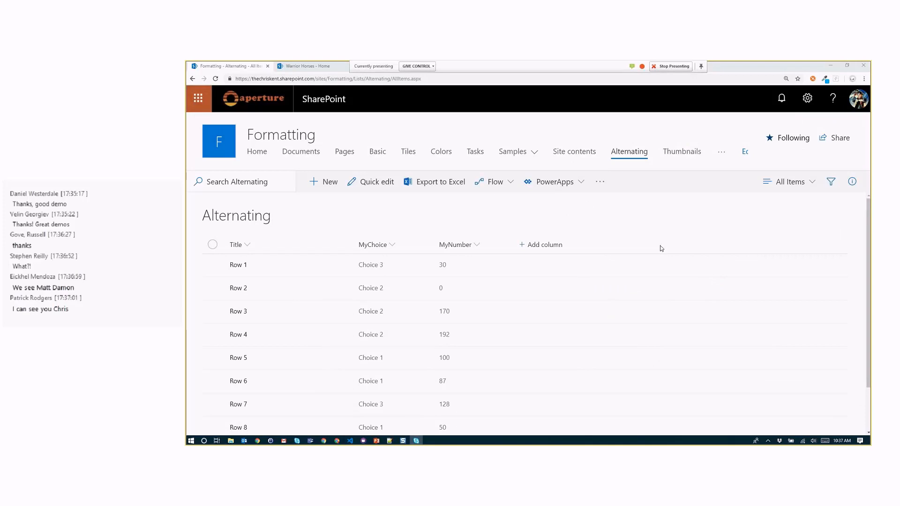
Reach the Column settings options for the MyNumber column of the Alternating list.
click(458, 245)
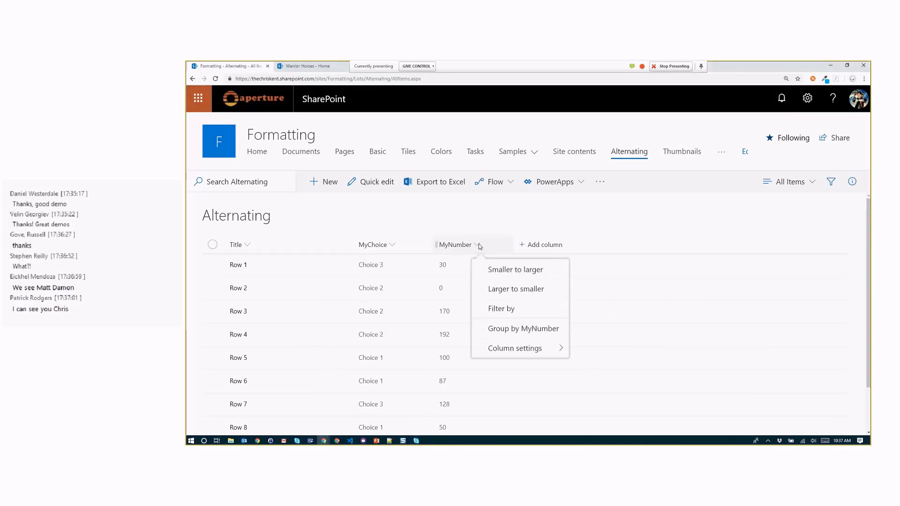
click(514, 348)
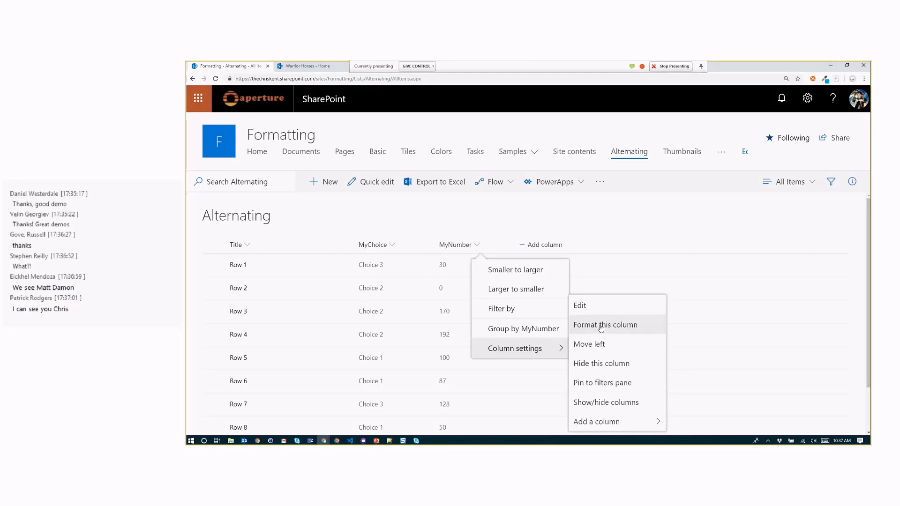
click(604, 325)
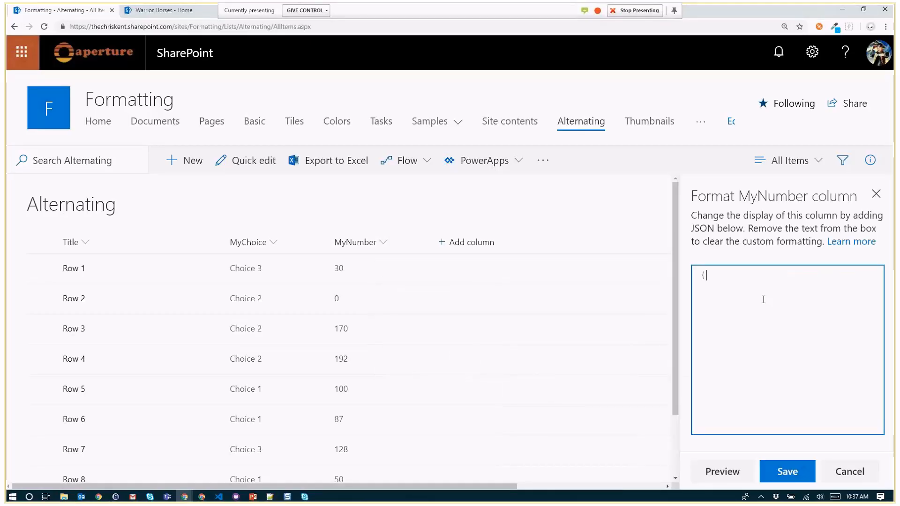
key(Enter)
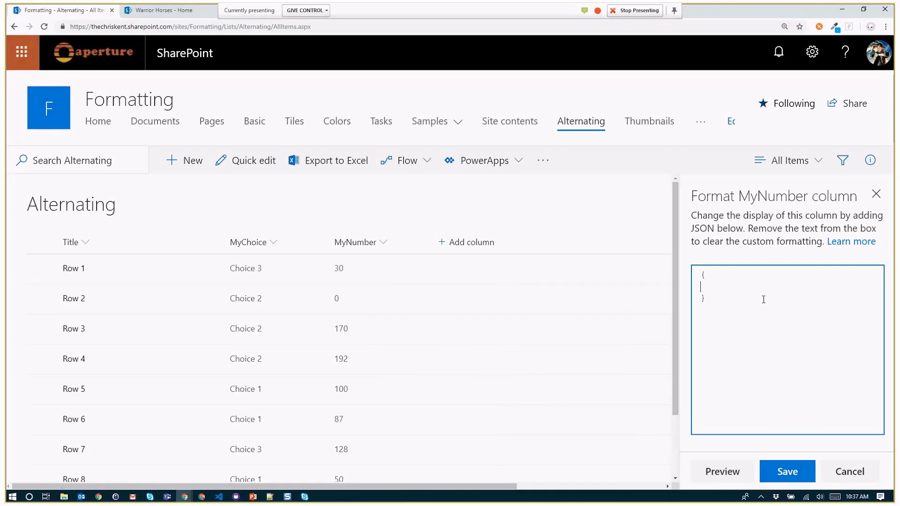
text("elmType":"div",)
text("txtContent)
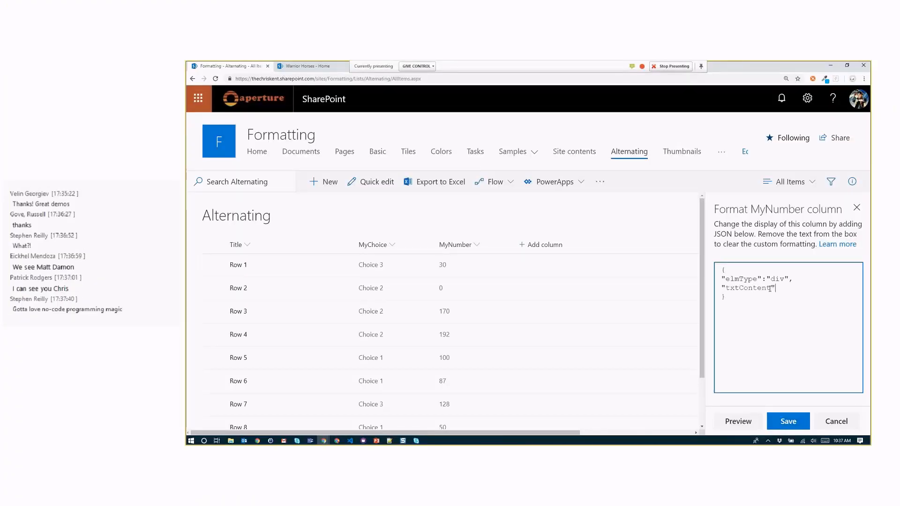
text(:")
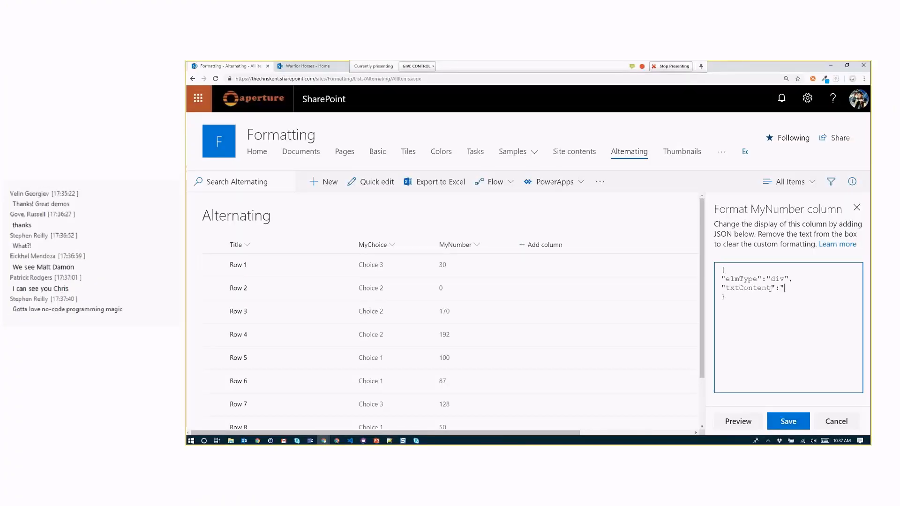
text(@row)
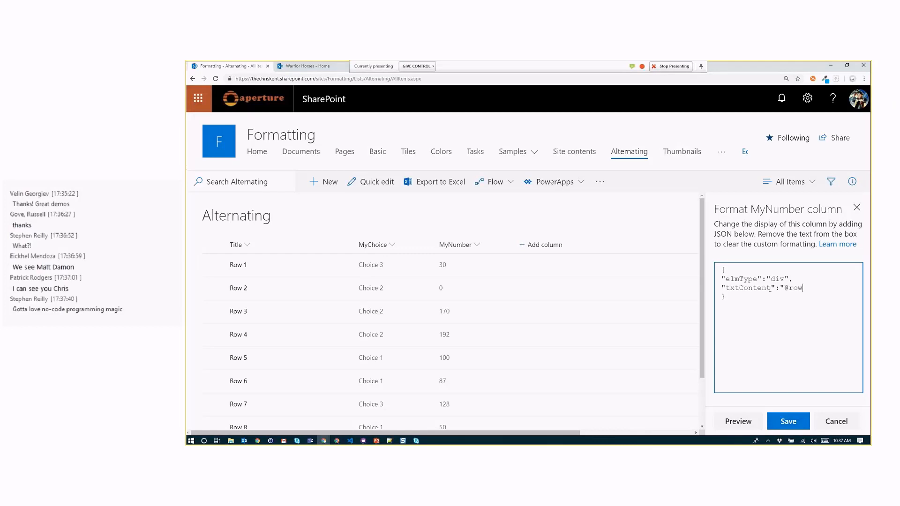
text(Index")
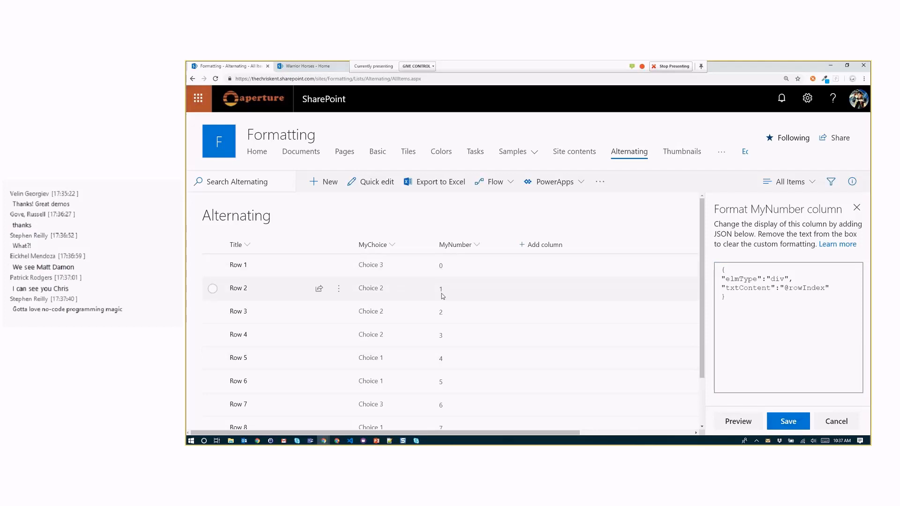
scroll(down, 3)
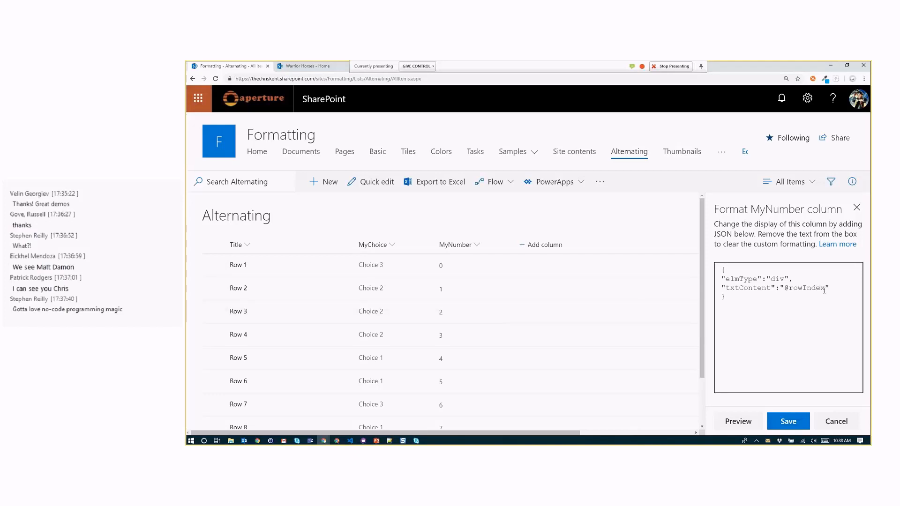
double_click(804, 288)
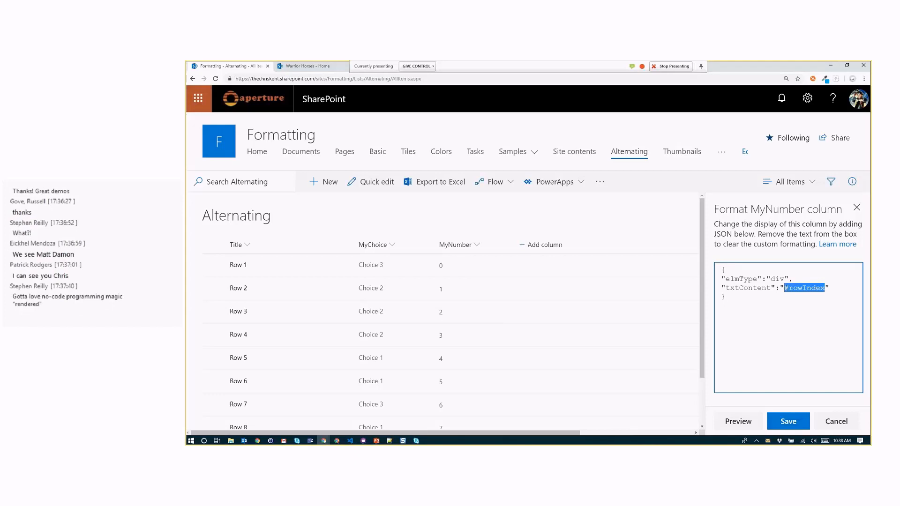
key(Delete)
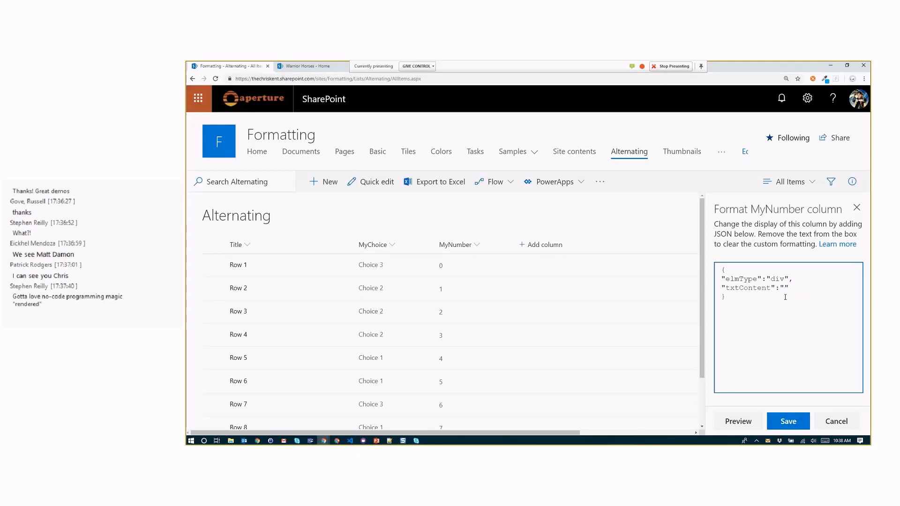
text(=)
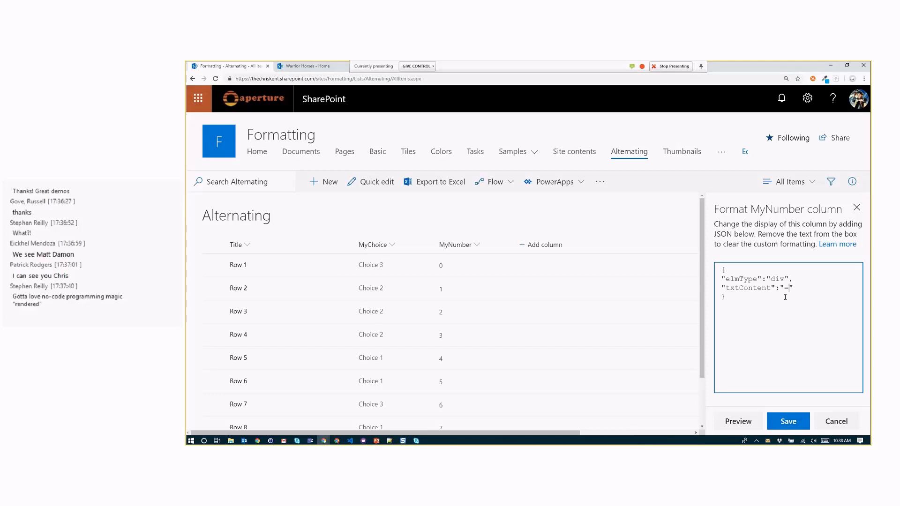
text(13)
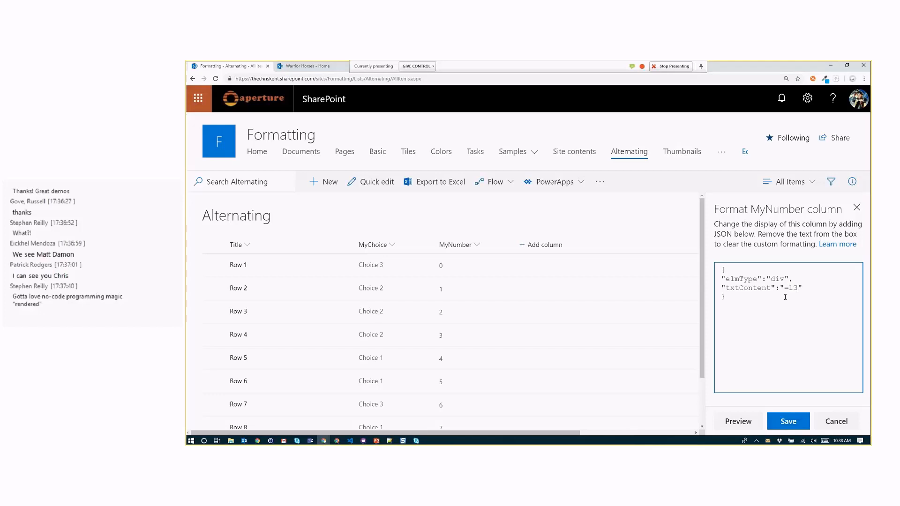
text(%)
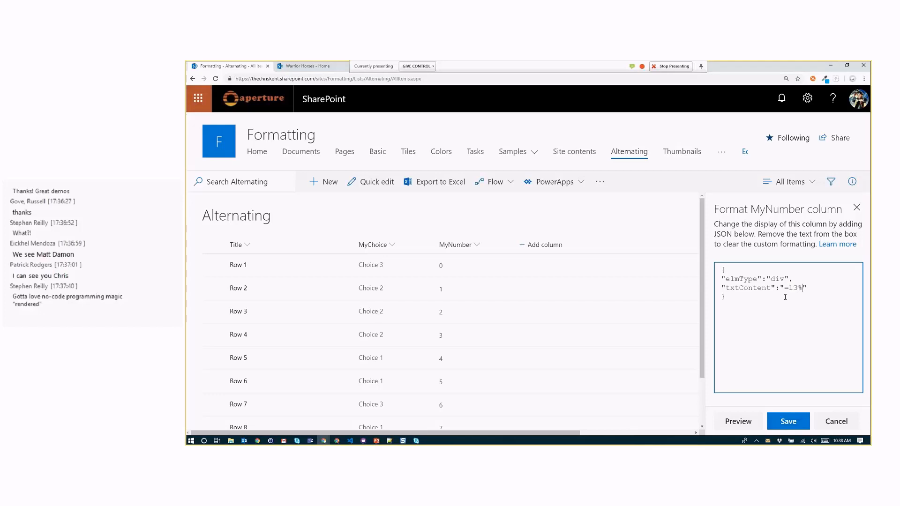
text(2)
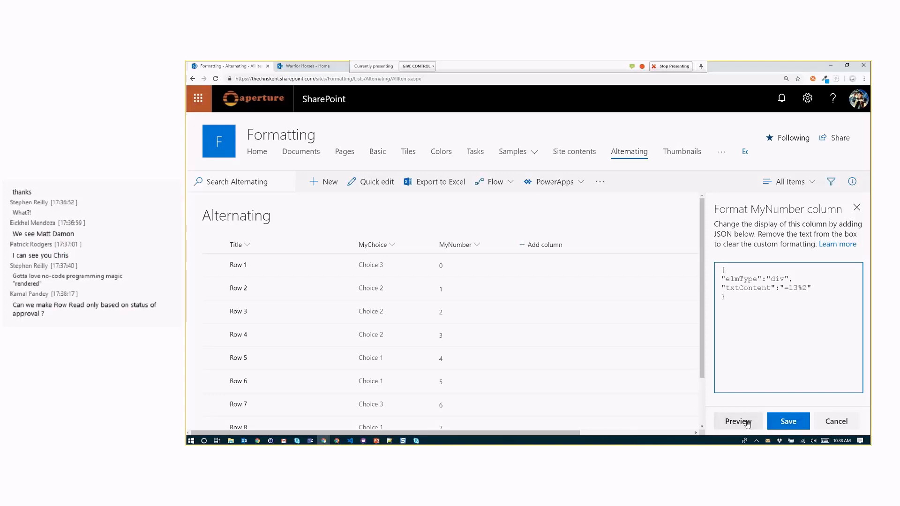
click(737, 421)
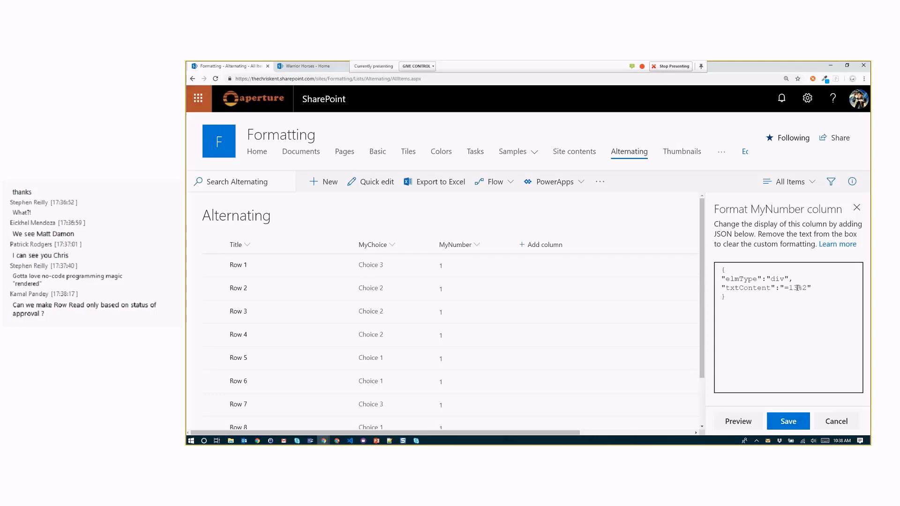
Change the dividend so the expression reads =1%2 and preview 1 in every row.
click(737, 420)
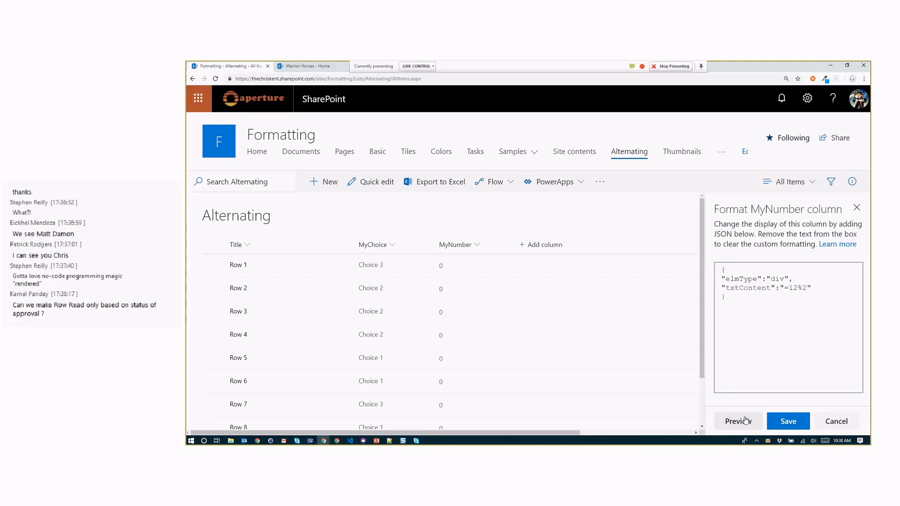
click(797, 287)
text(1)
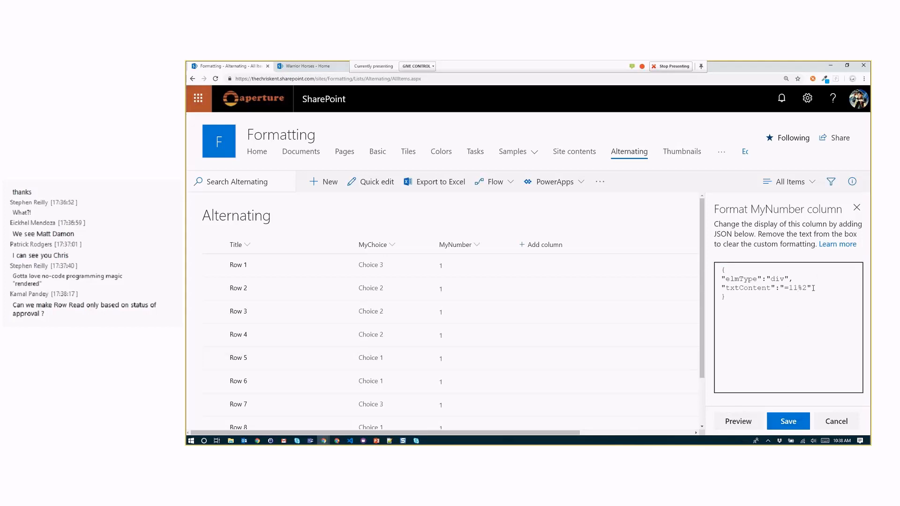
double_click(797, 287)
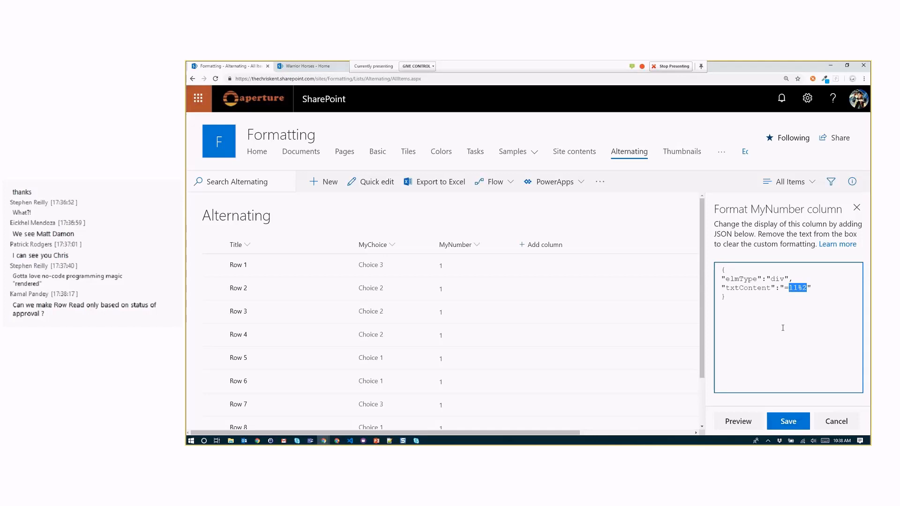
text(if()
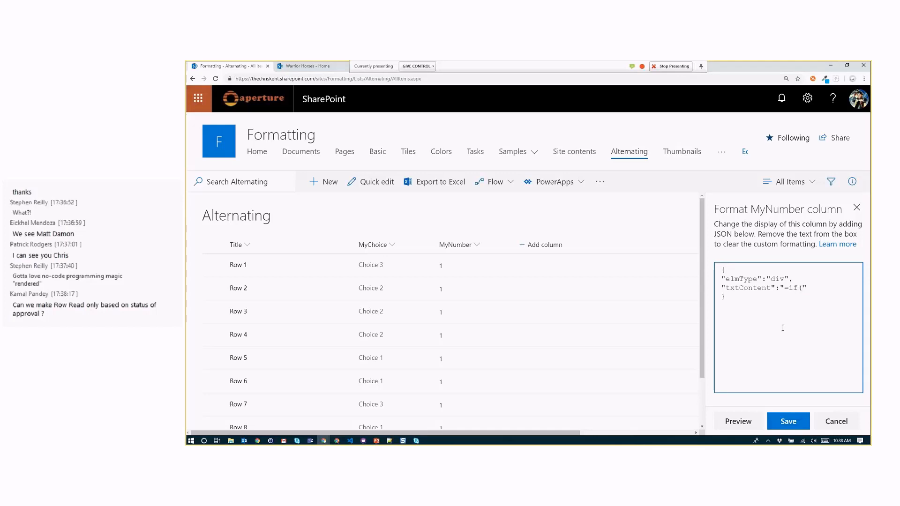
text(@rowI)
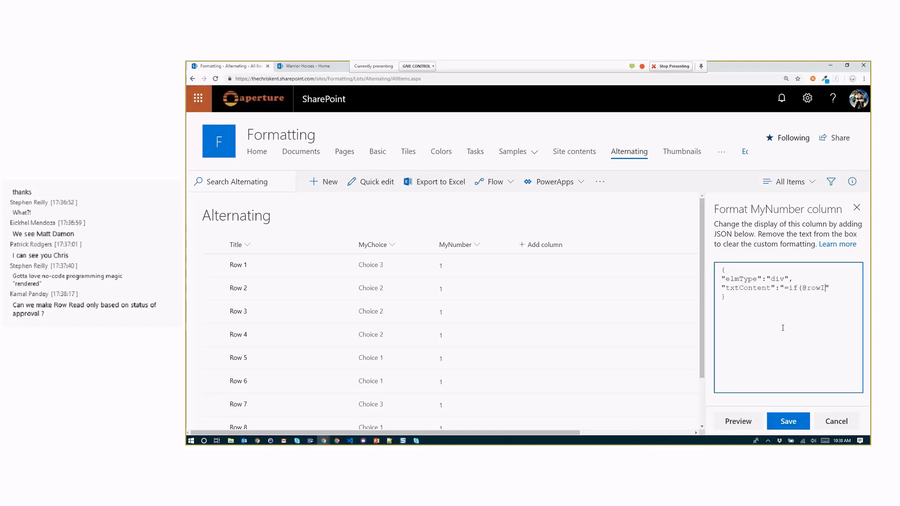
text(ndex)
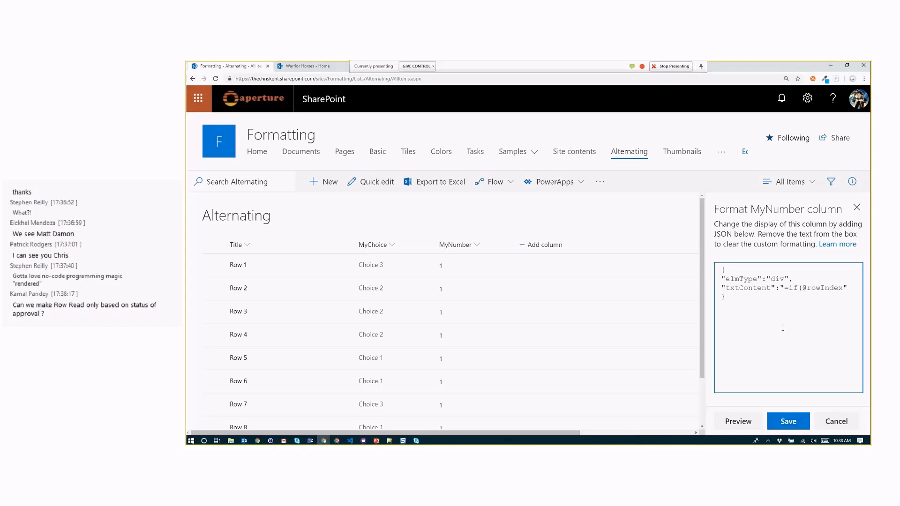
text(%2 == 0)
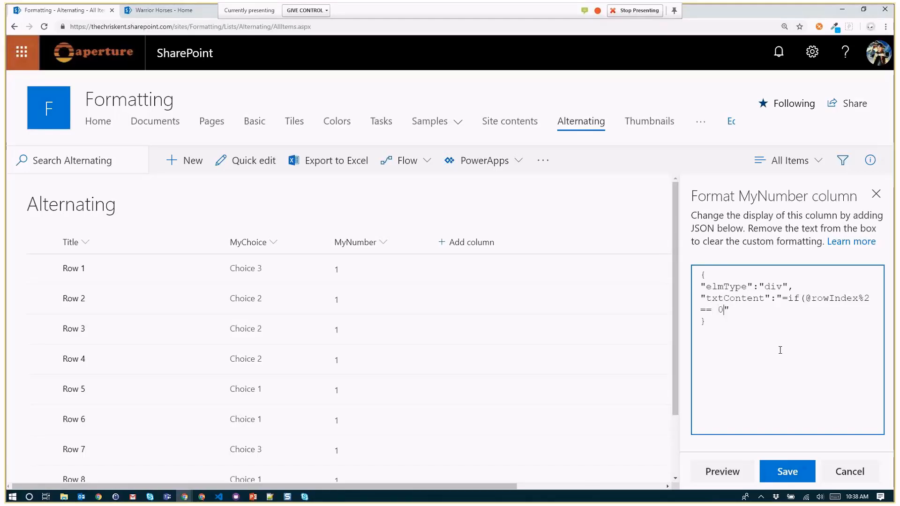
text(, 'Odd', 'Even)
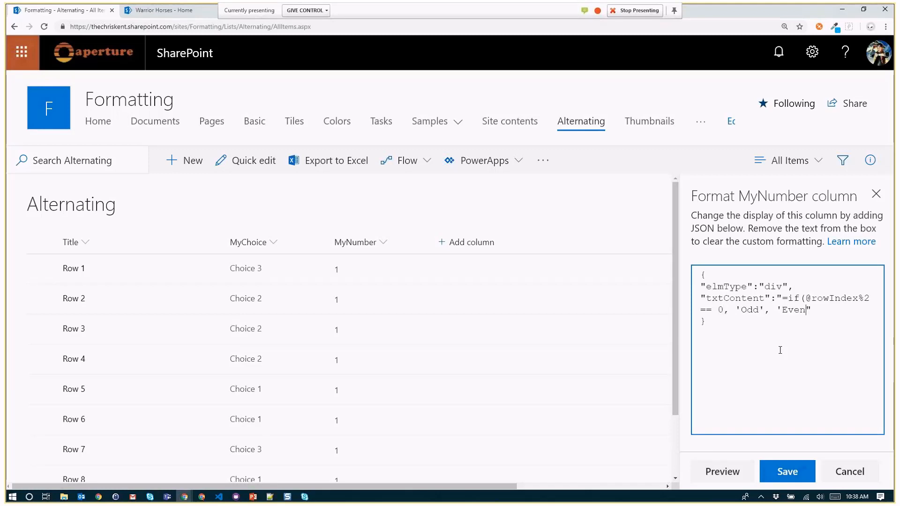
text())
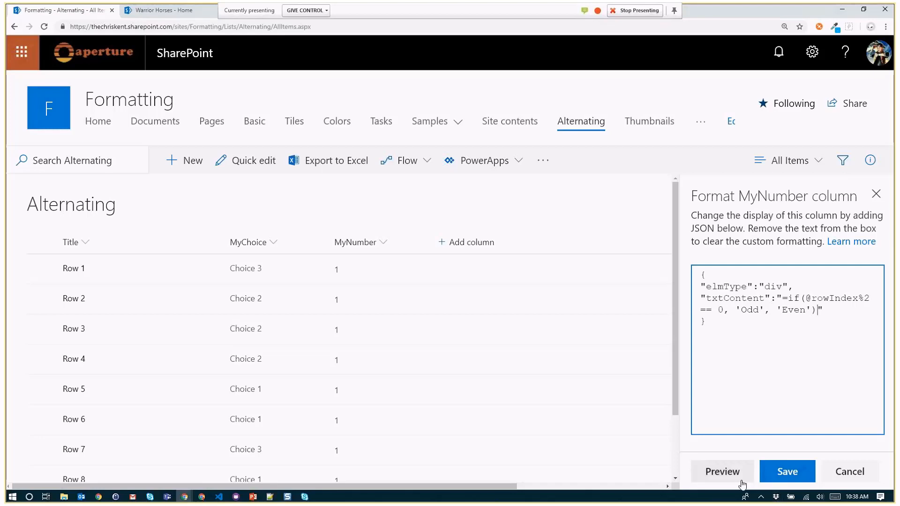
click(721, 471)
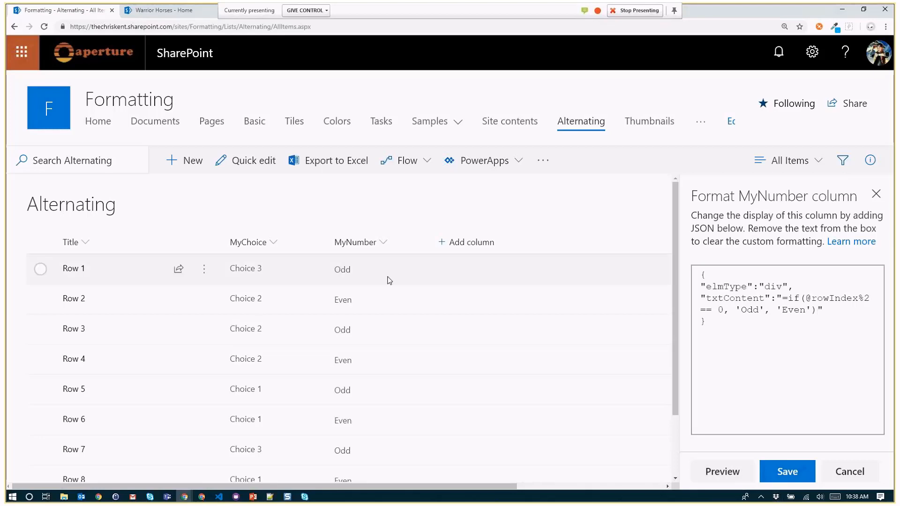
mouse_move(340, 301)
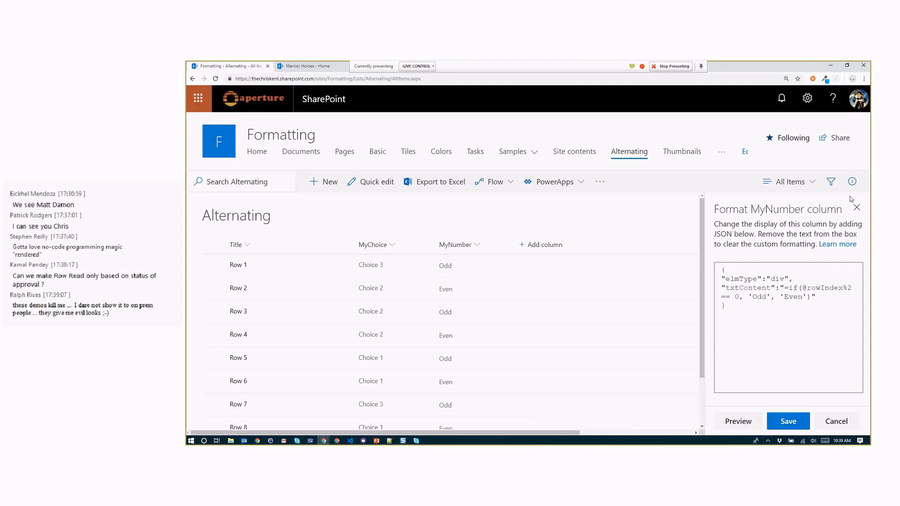
click(789, 180)
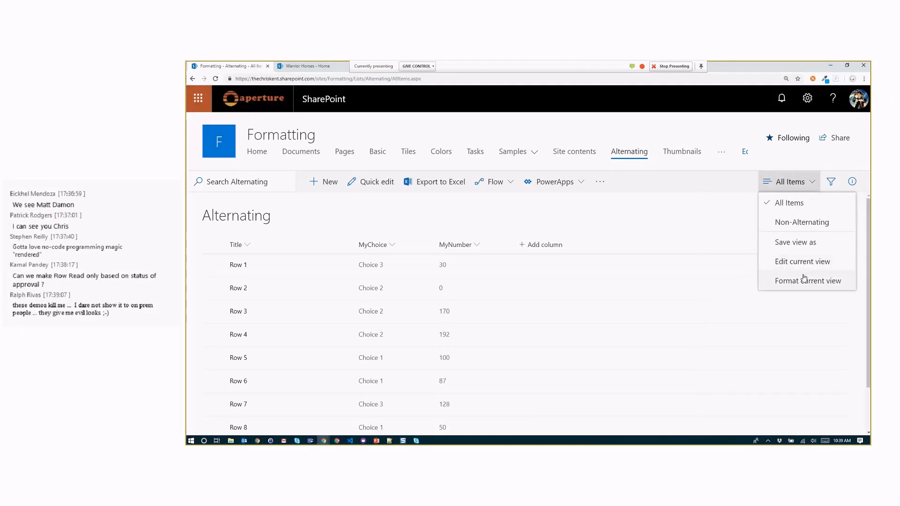
click(807, 281)
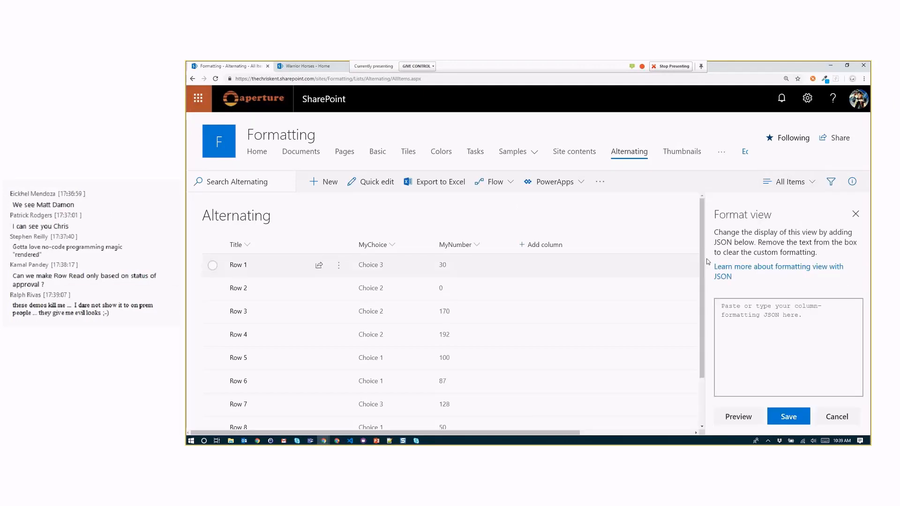
click(786, 344)
text({)
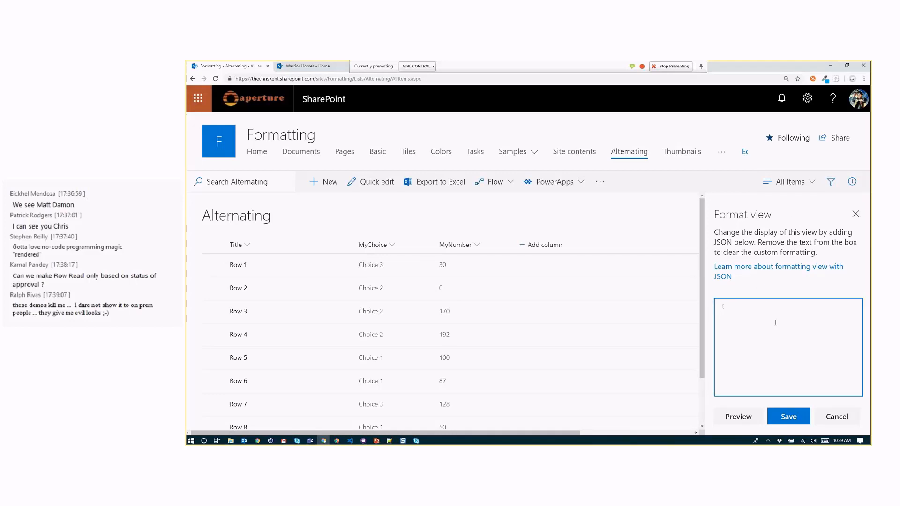
text("additionalRowClass":)
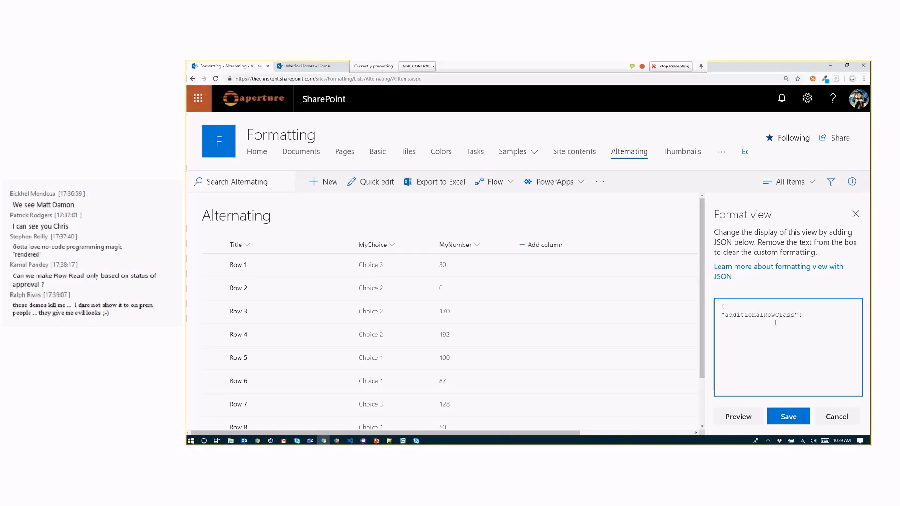
text(})
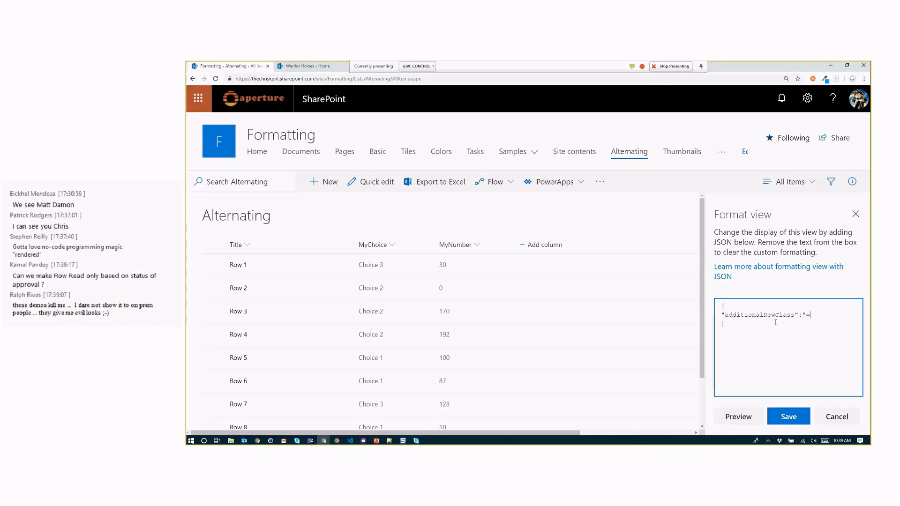
text(if(@r)
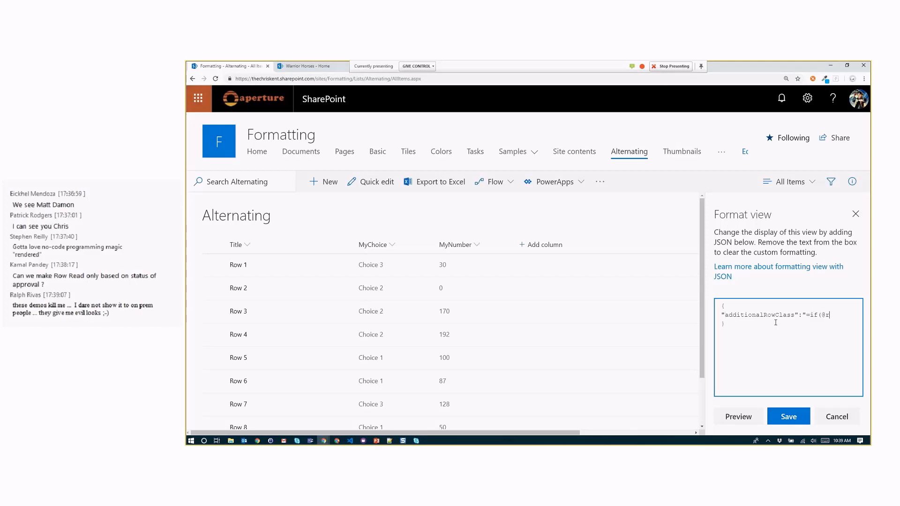
text(owIndex)
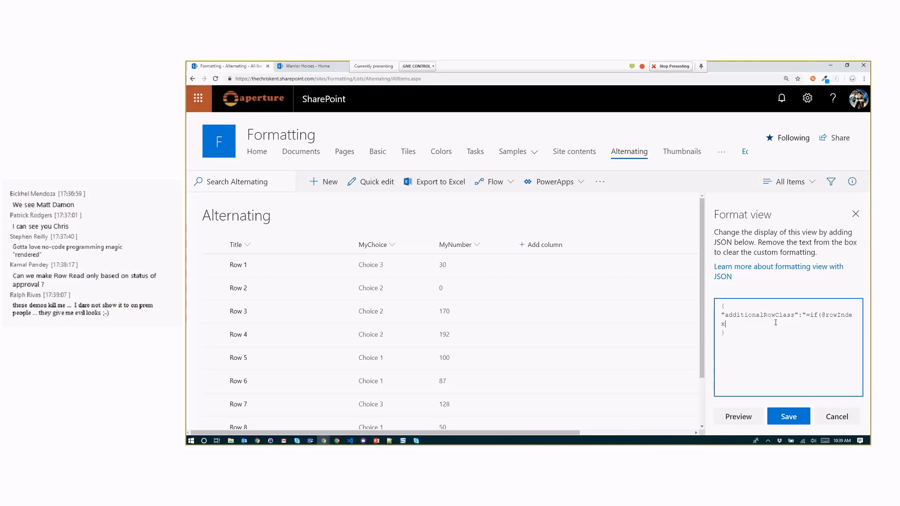
text(%2)
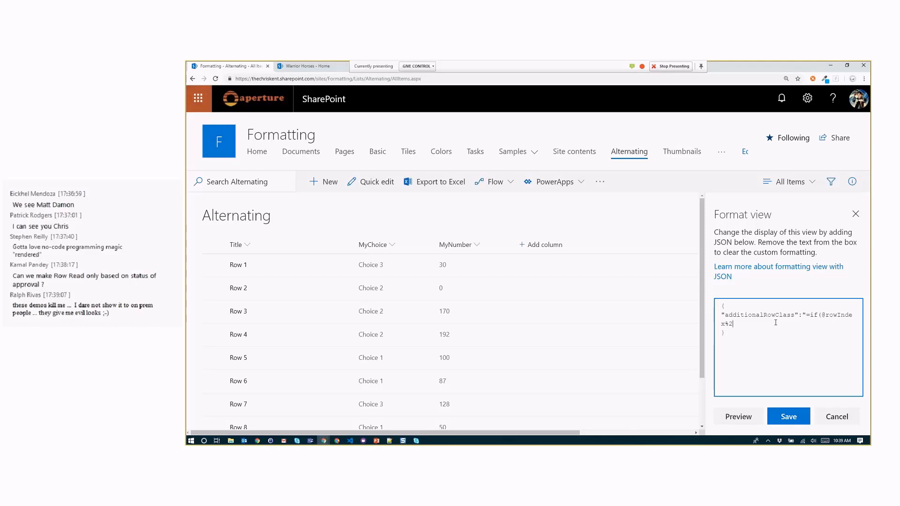
text(==0)
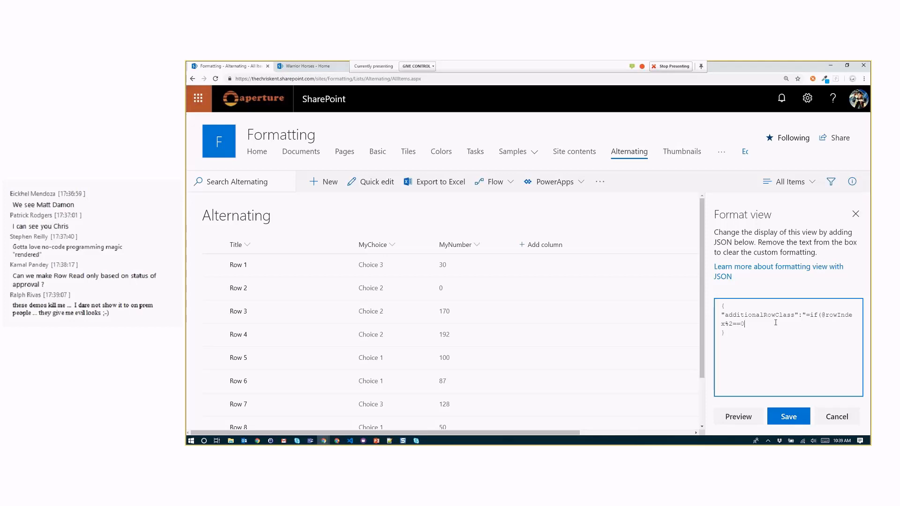
text(,'ms-bgColor-themeLight)
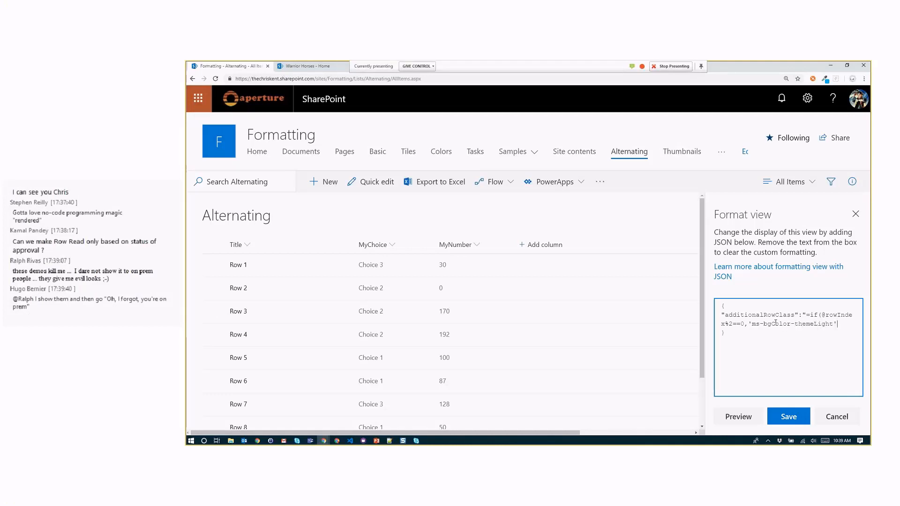
text(,'')
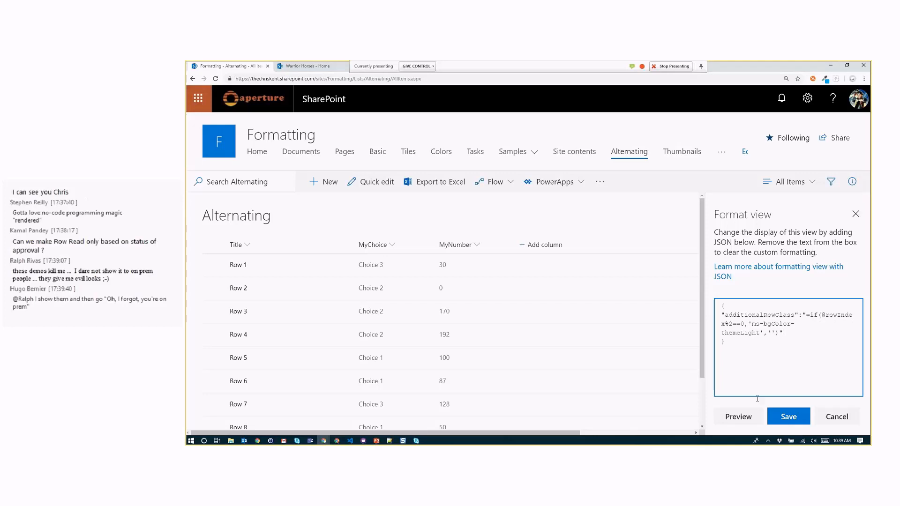
click(738, 416)
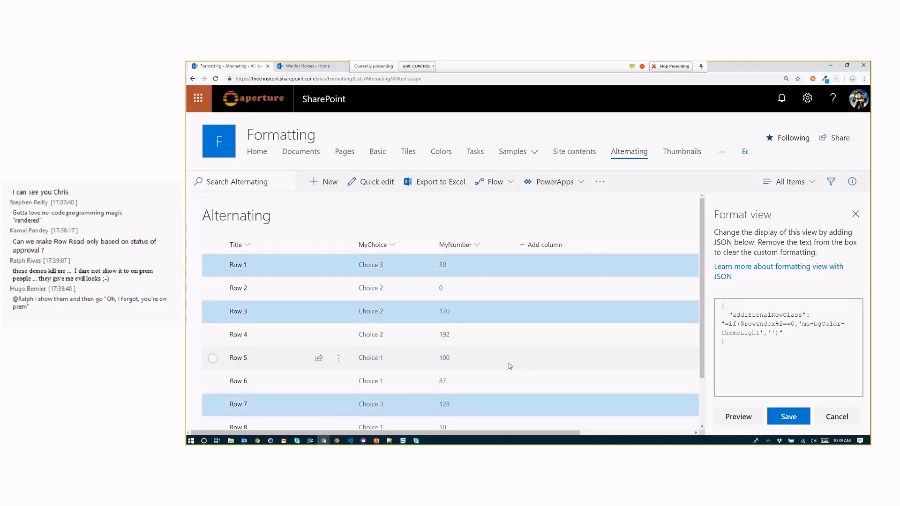
mouse_move(601, 217)
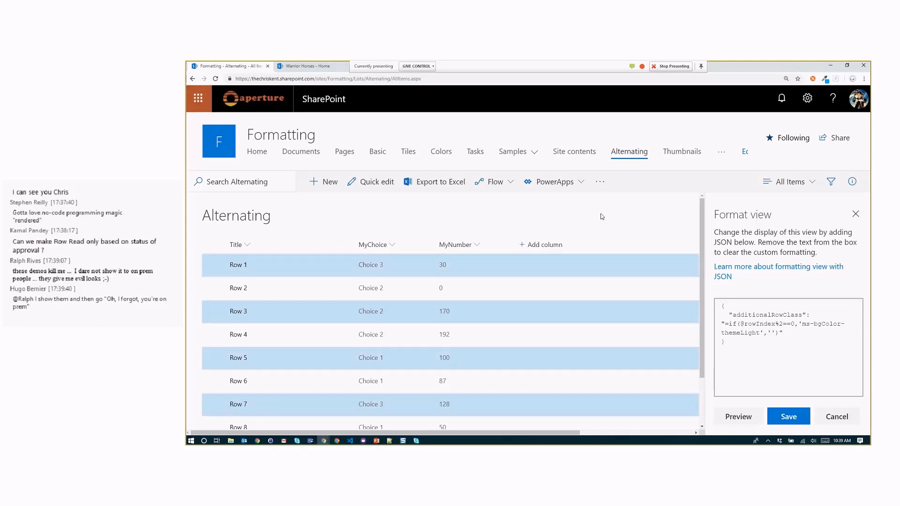
Fill the second row class with a lighter-alt theme background plus hover classes and save the view.
click(772, 333)
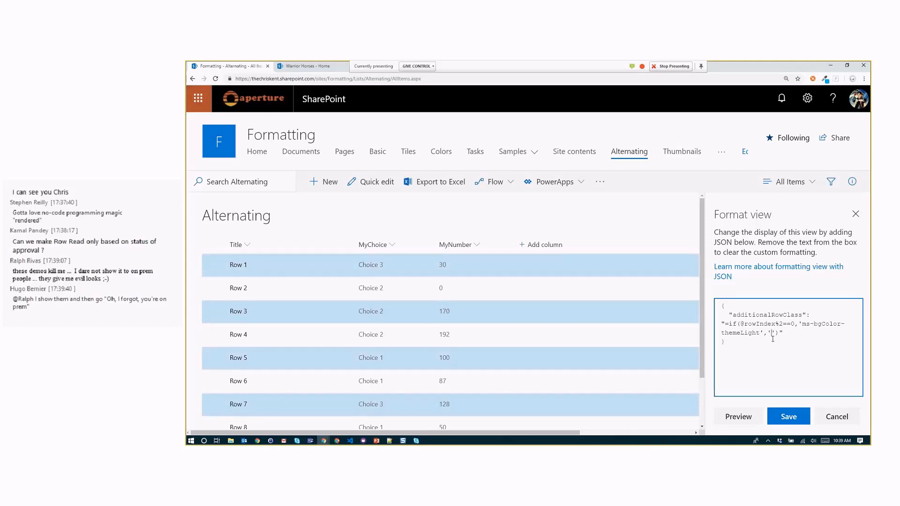
text(ms-bgColor)
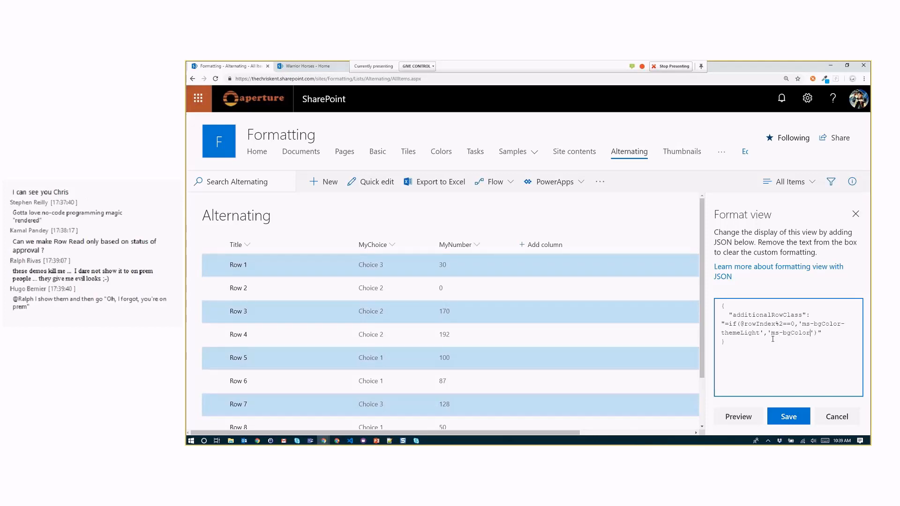
text(themeSe)
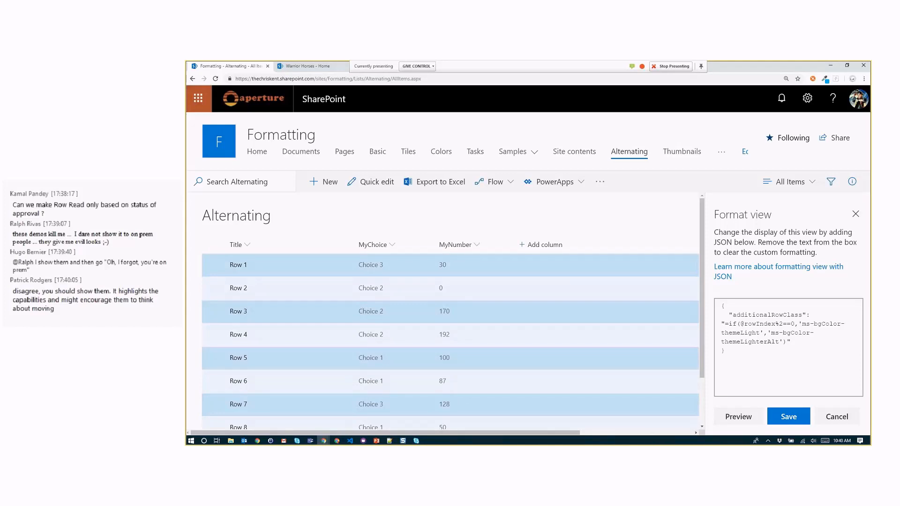
mouse_move(680, 337)
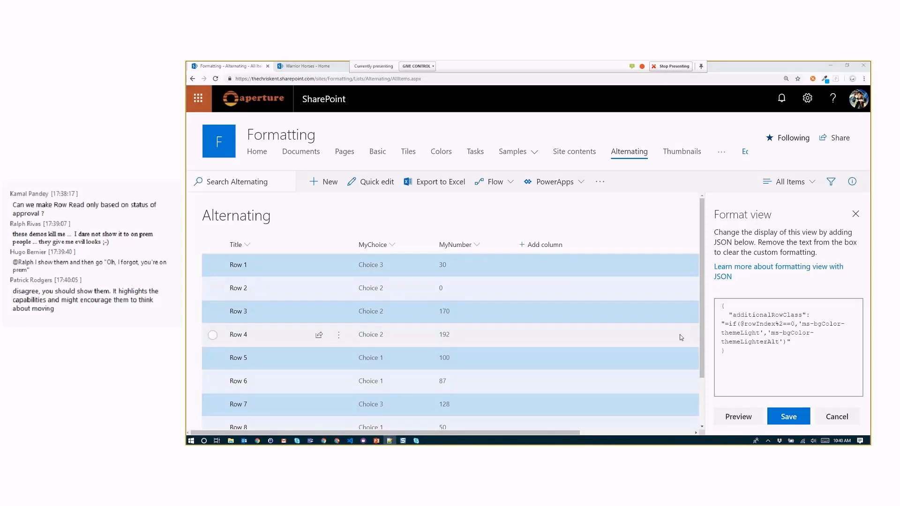
click(787, 347)
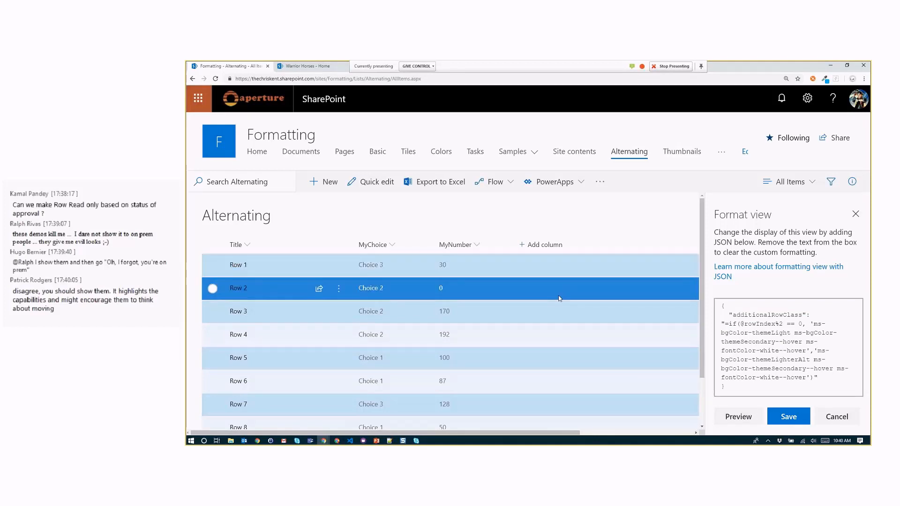
click(212, 335)
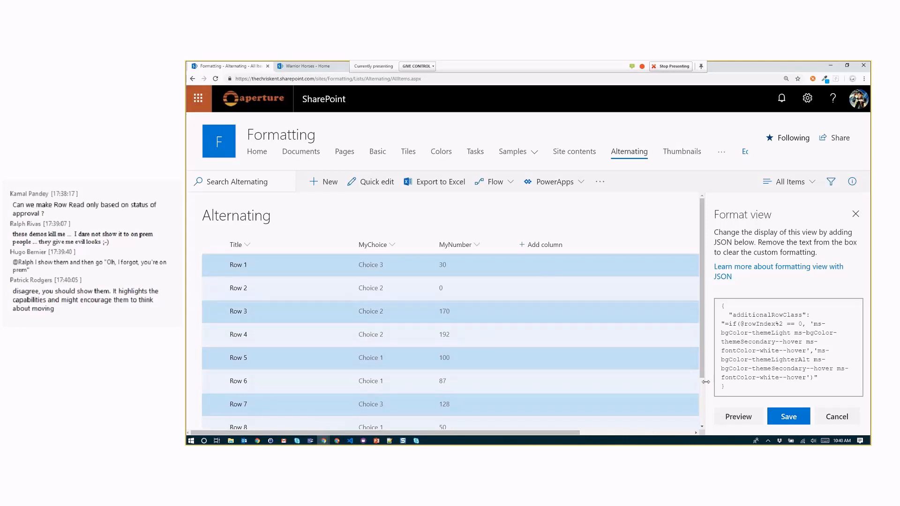
click(788, 416)
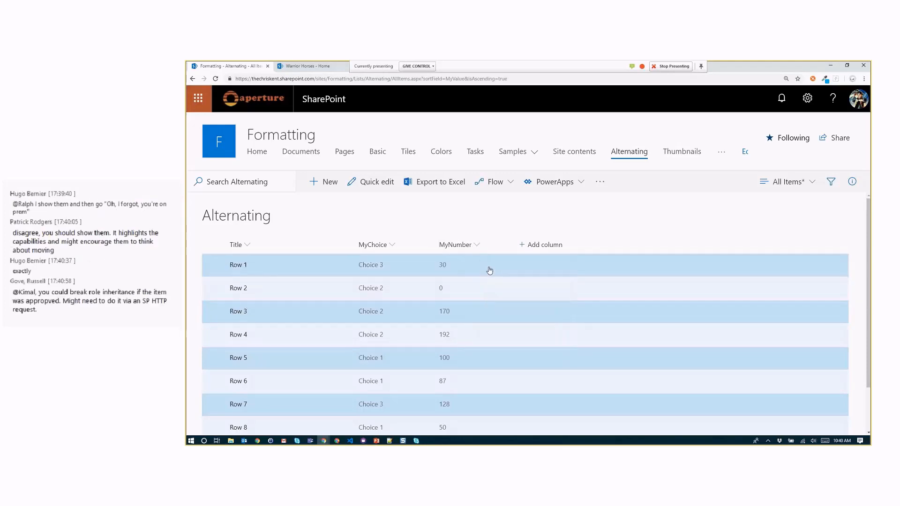
Sort the Alternating list by MyNumber from largest to smallest.
click(455, 245)
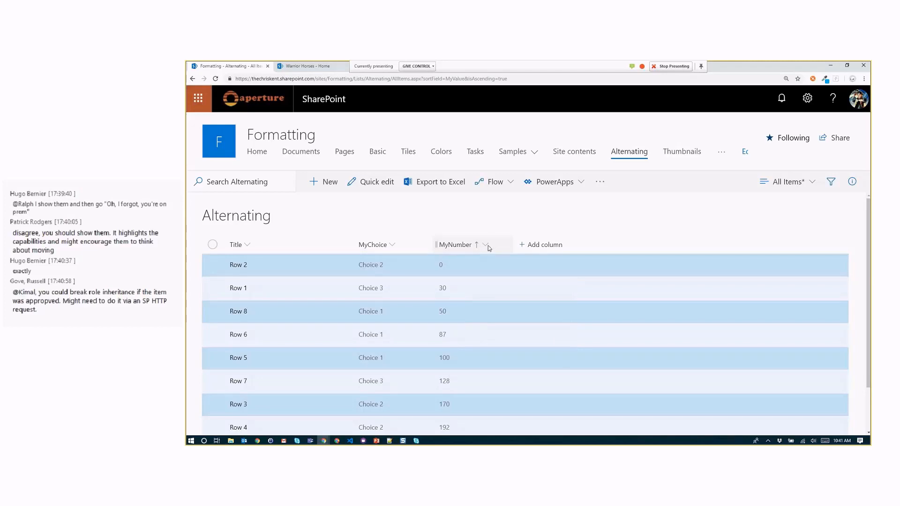
click(486, 245)
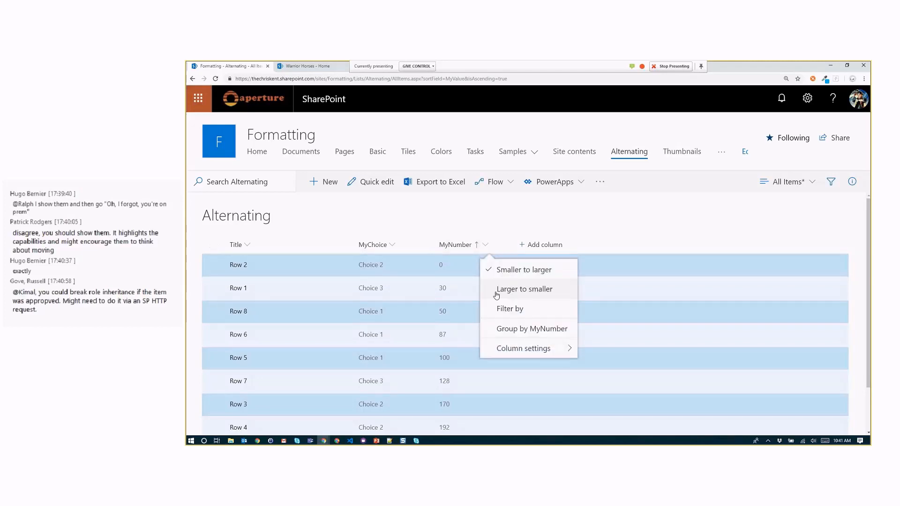
click(523, 288)
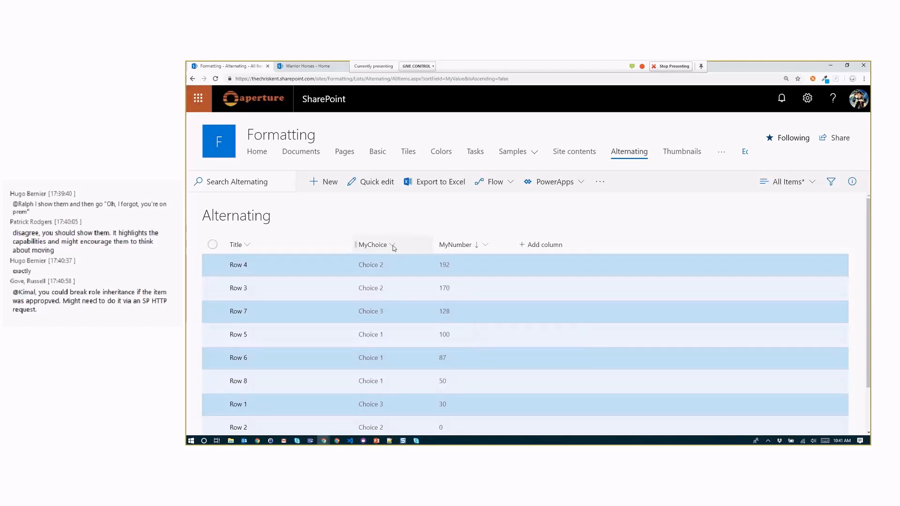
Filter MyChoice to Choice 2 and Choice 3, then go to the Warrior Horses site.
click(393, 244)
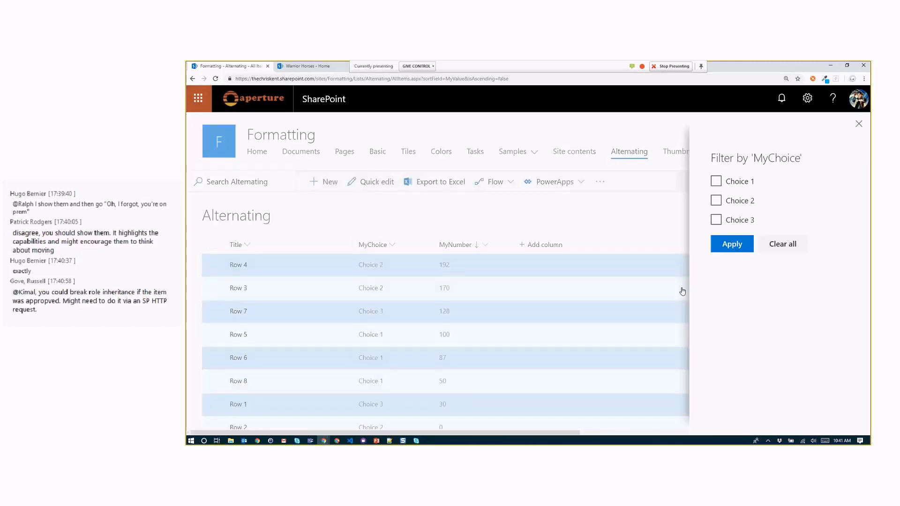
click(715, 219)
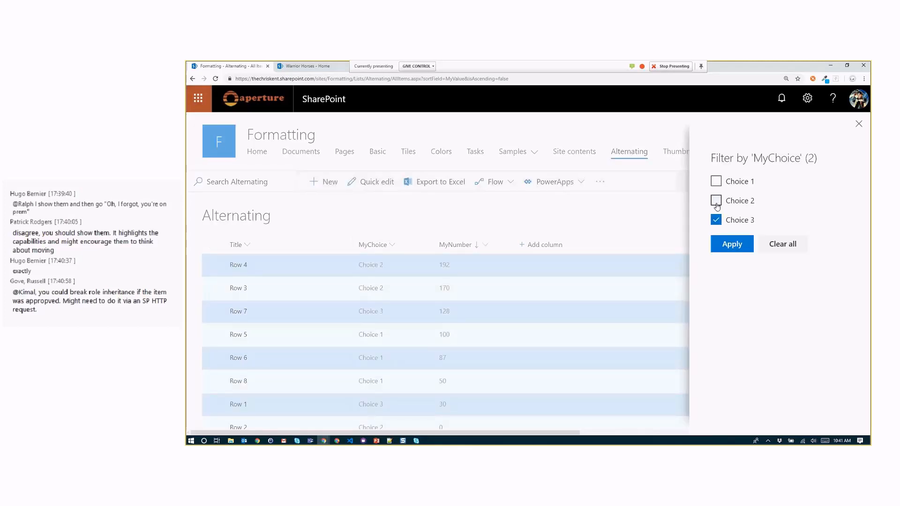
click(732, 244)
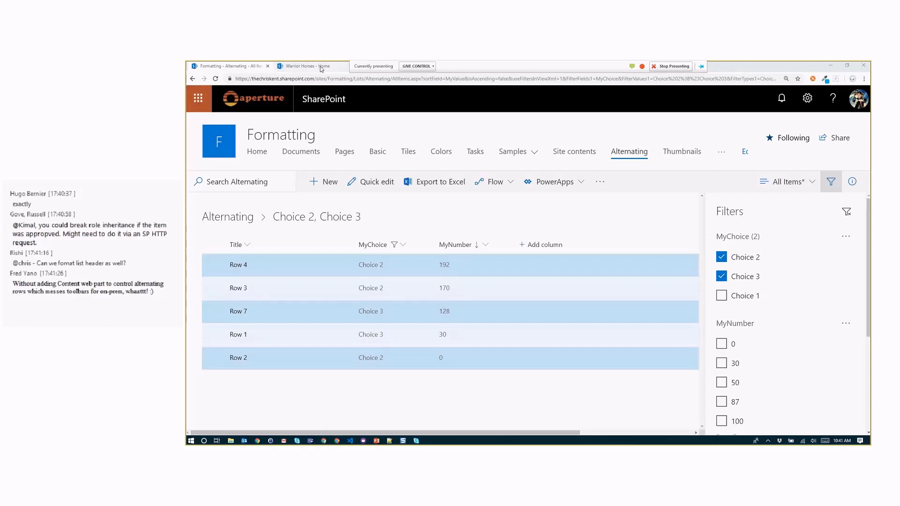
click(310, 66)
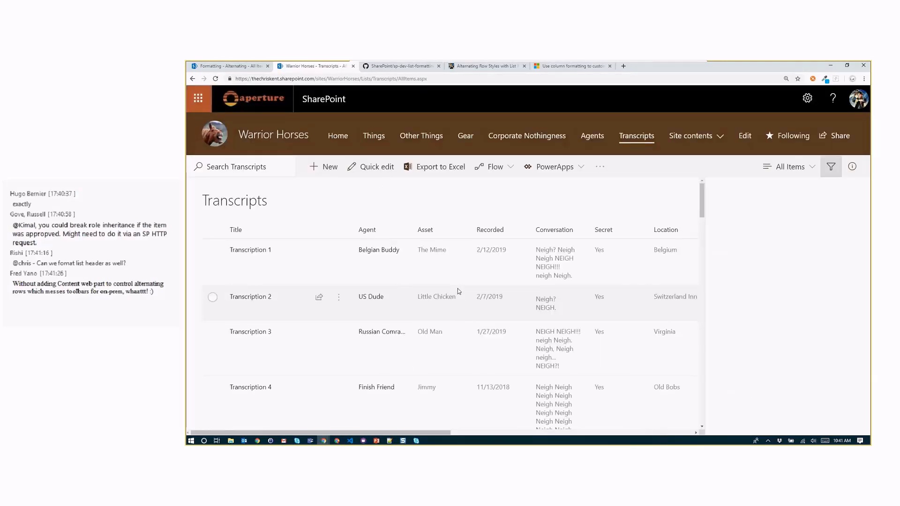
click(829, 167)
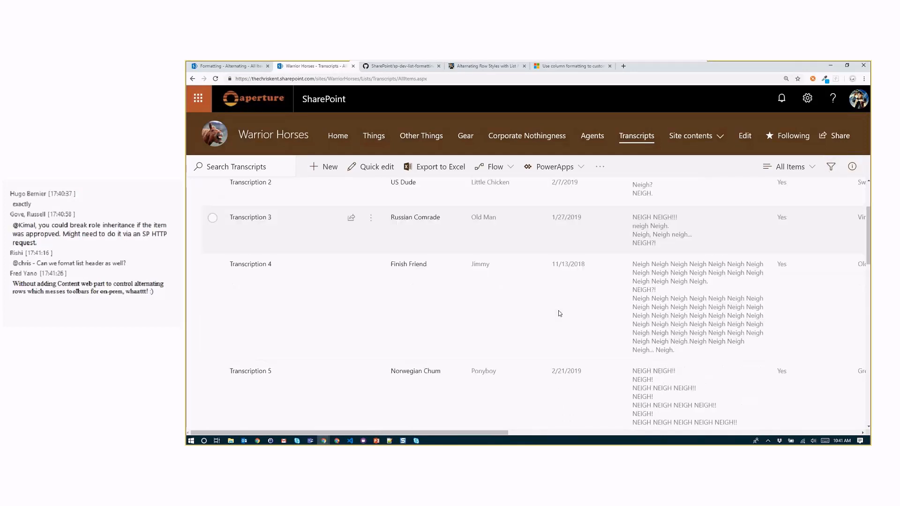
scroll(down, 3)
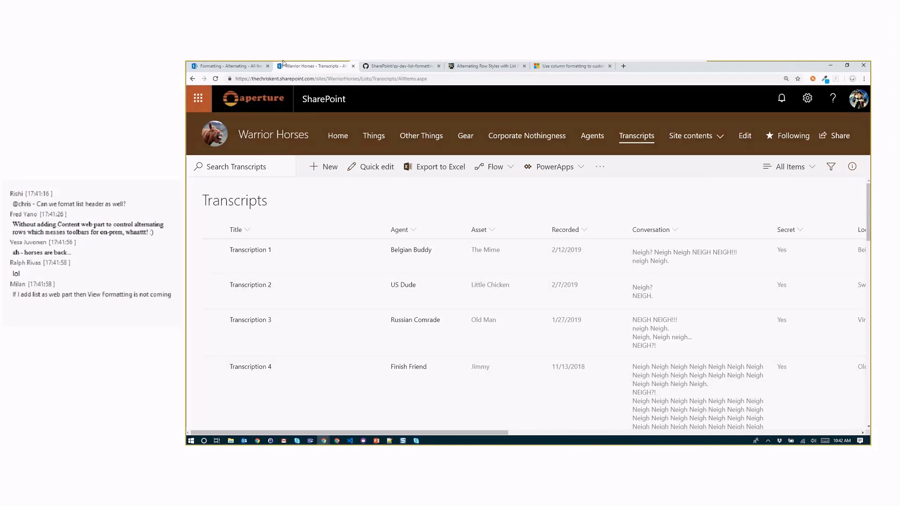
mouse_move(400, 66)
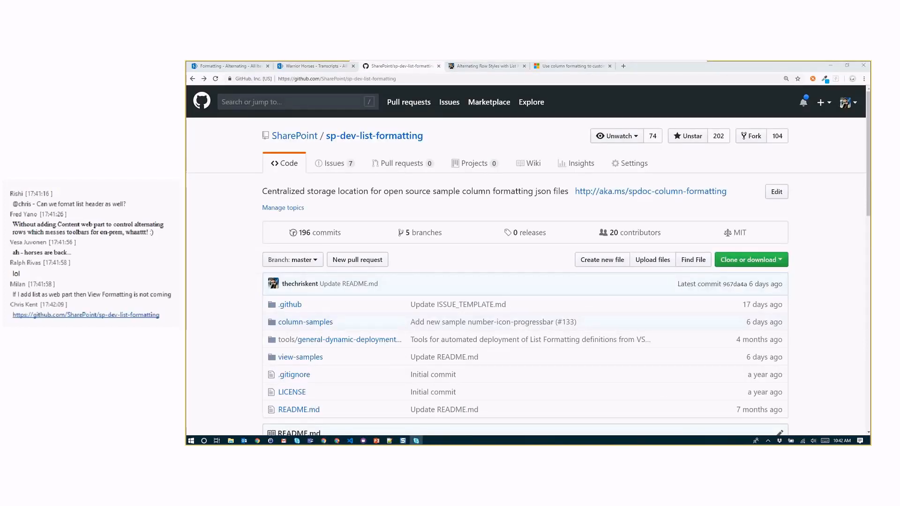
mouse_move(299, 356)
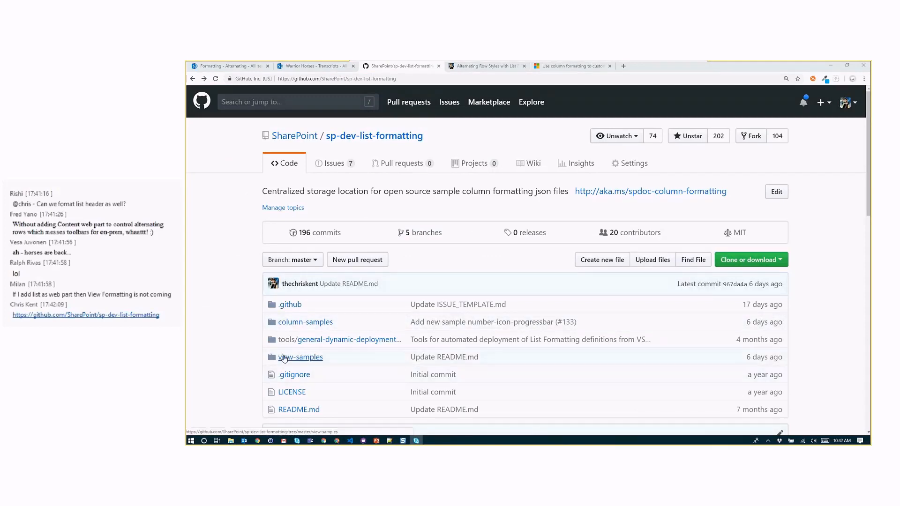
Browse view-samples > alternating-rowclass and open alternating-rowclass.json in the repo.
click(299, 356)
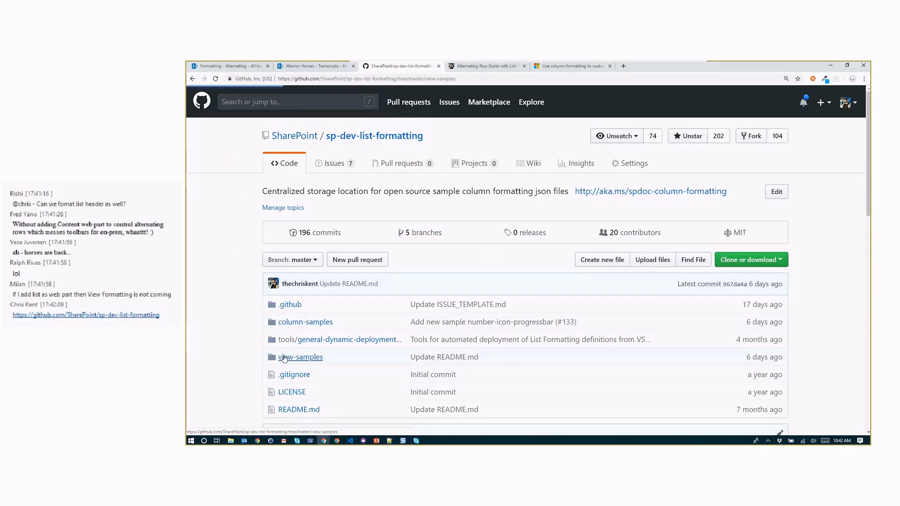
click(300, 357)
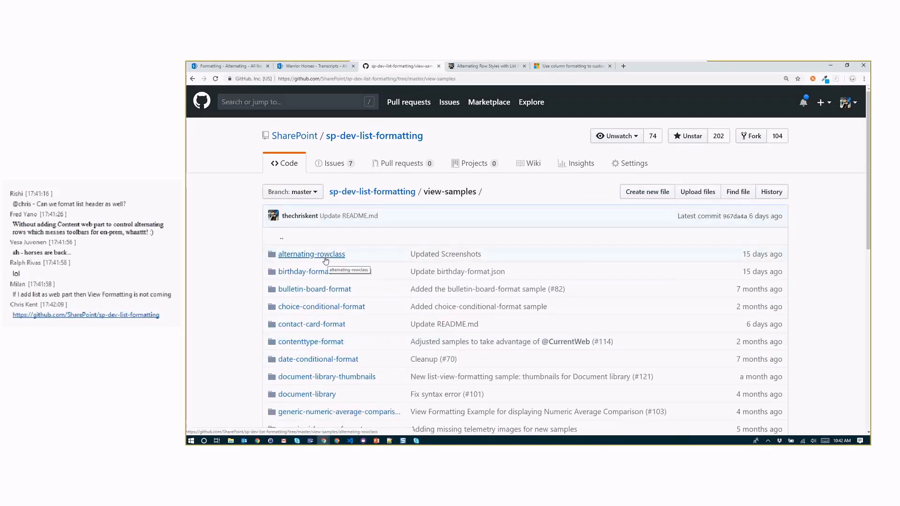
click(311, 254)
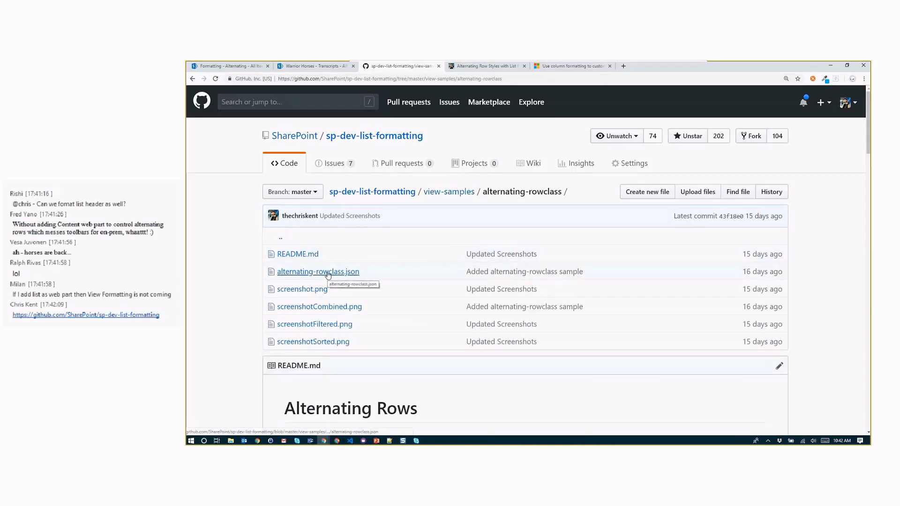
click(317, 272)
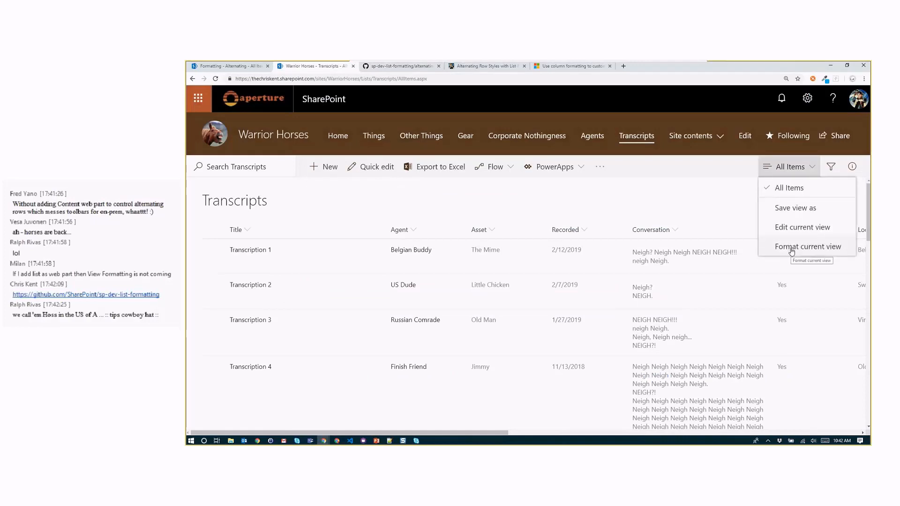
Format the Transcripts current view with the pasted alternating-row JSON and save it.
click(805, 247)
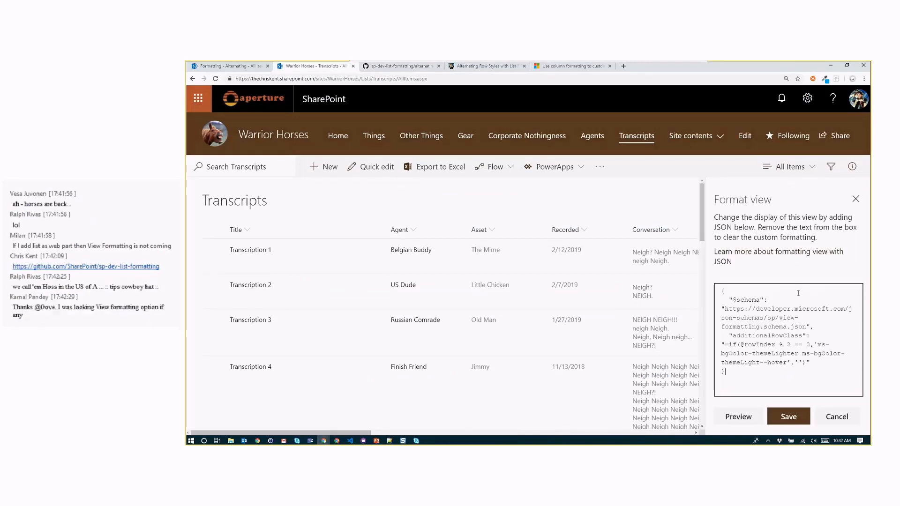
click(788, 416)
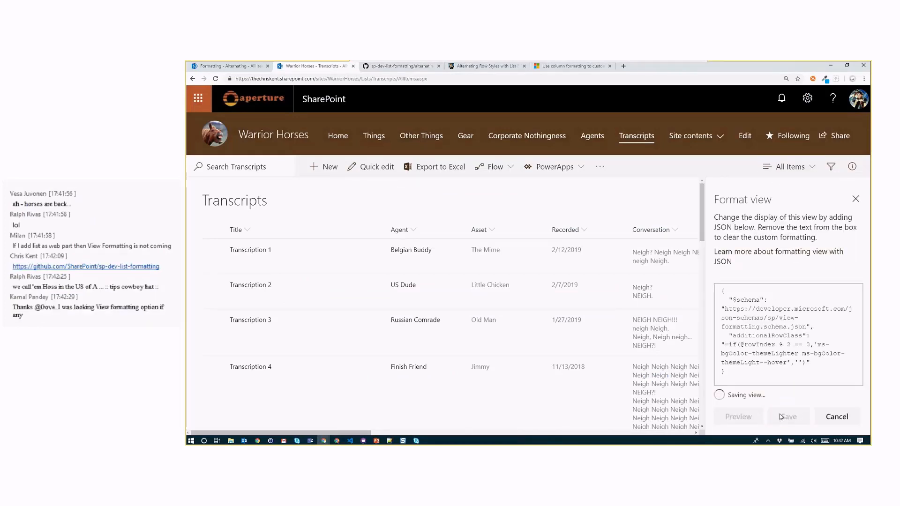
click(787, 416)
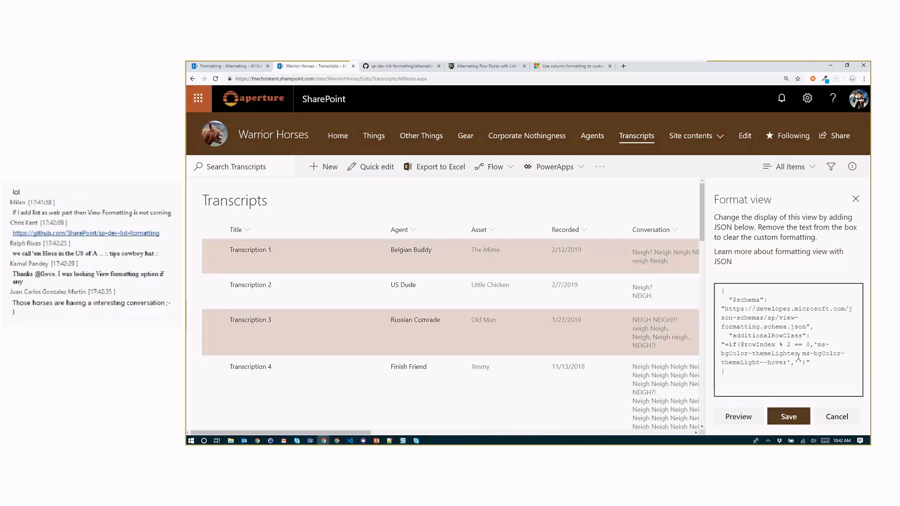
Change the row class to ms-bgColor-themeTertiary for gold shading and save the view.
double_click(785, 353)
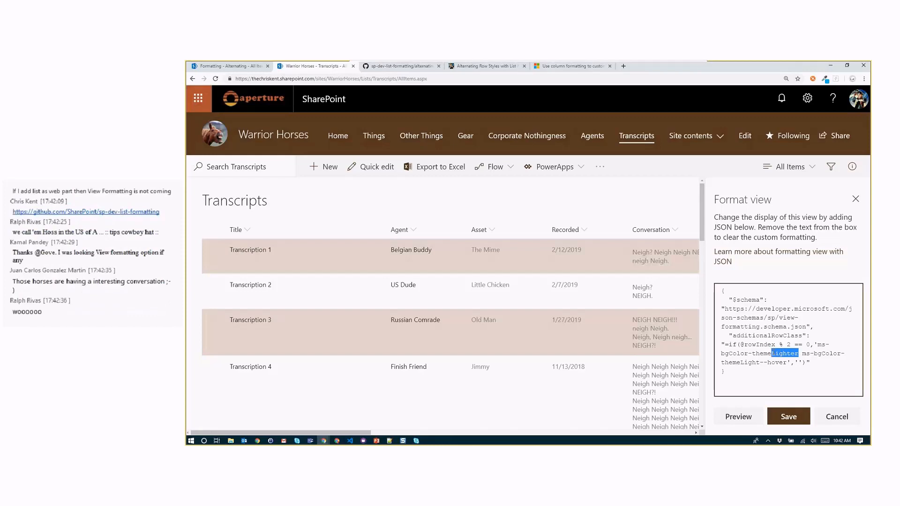
text(secondary)
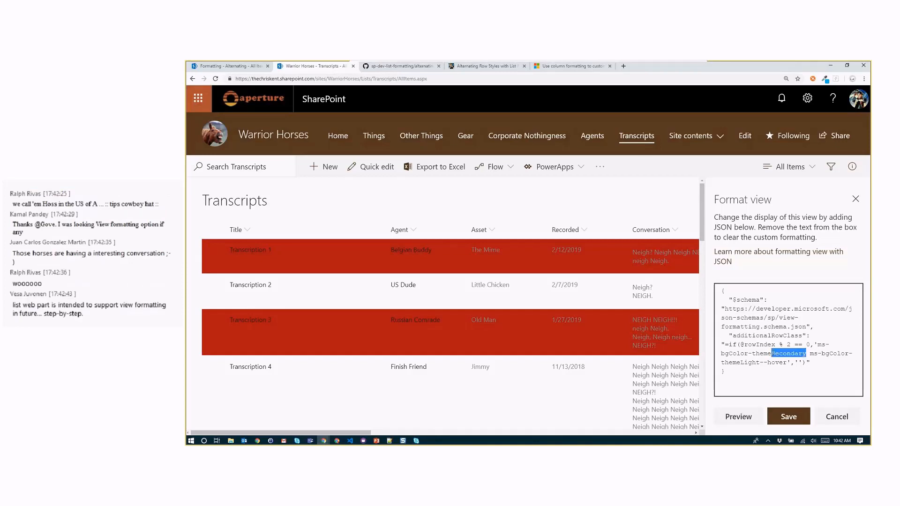
text(tertiary)
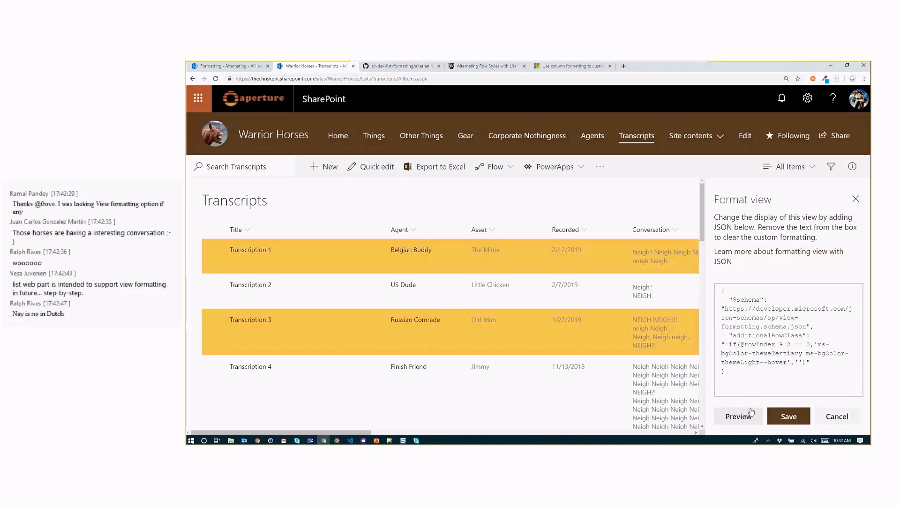
scroll(down, 3)
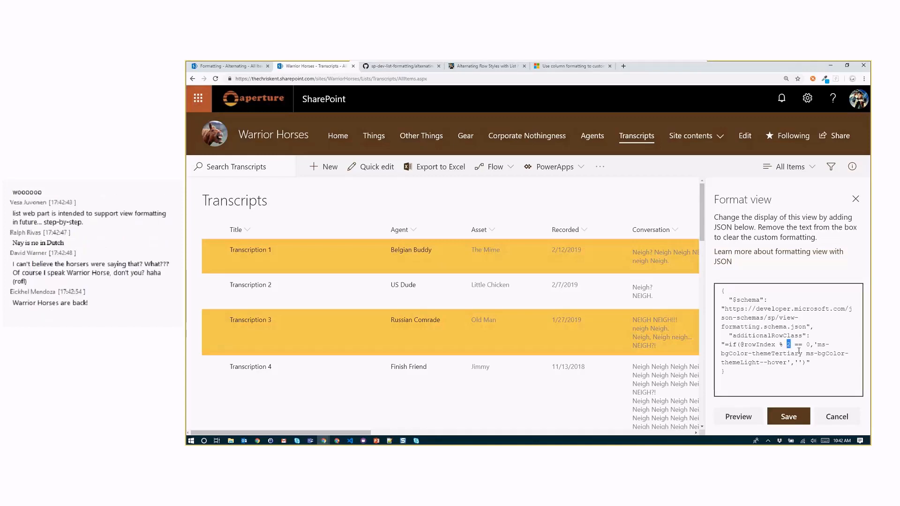
text(3)
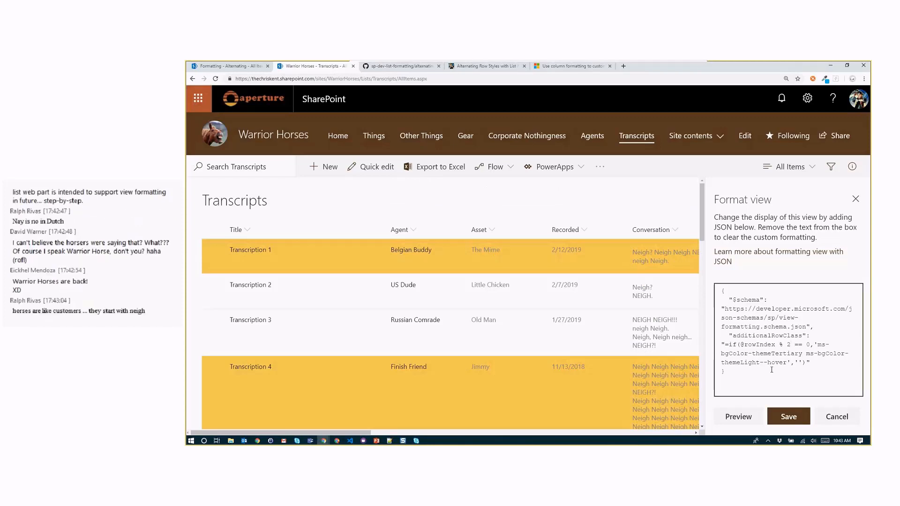
click(787, 416)
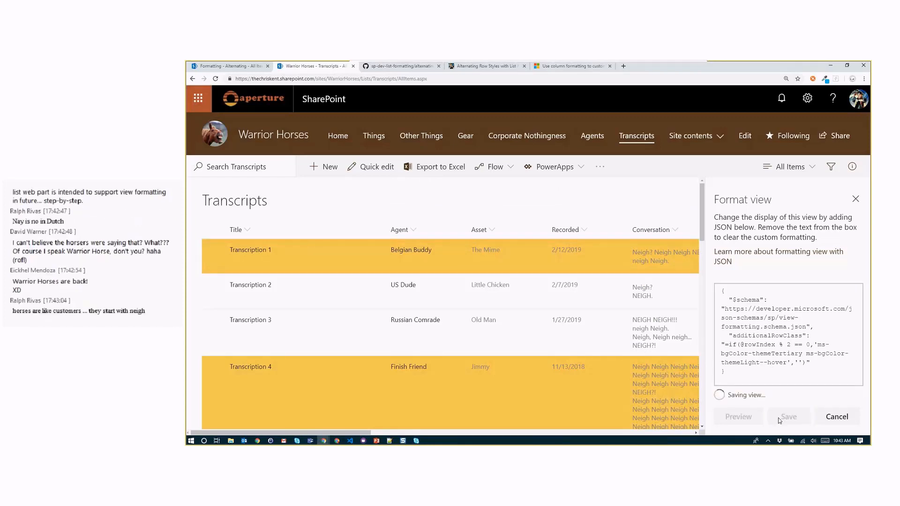
click(788, 416)
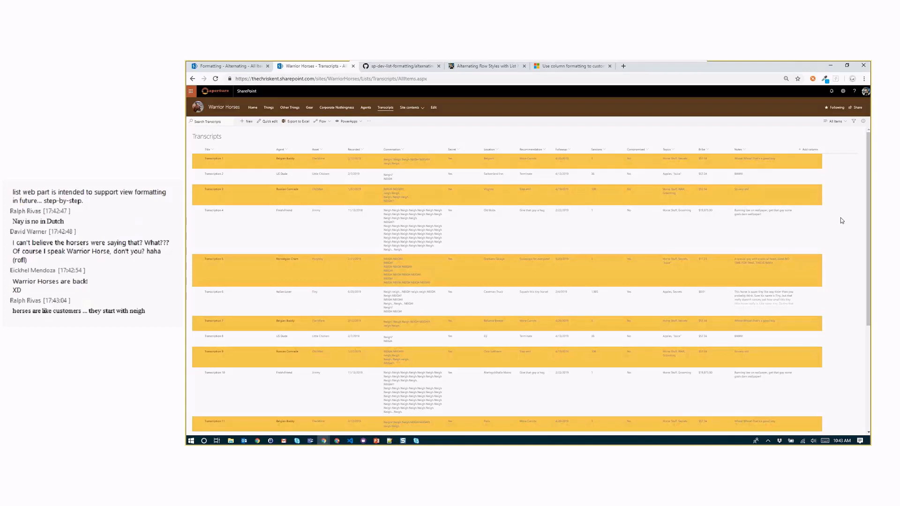
mouse_move(464, 77)
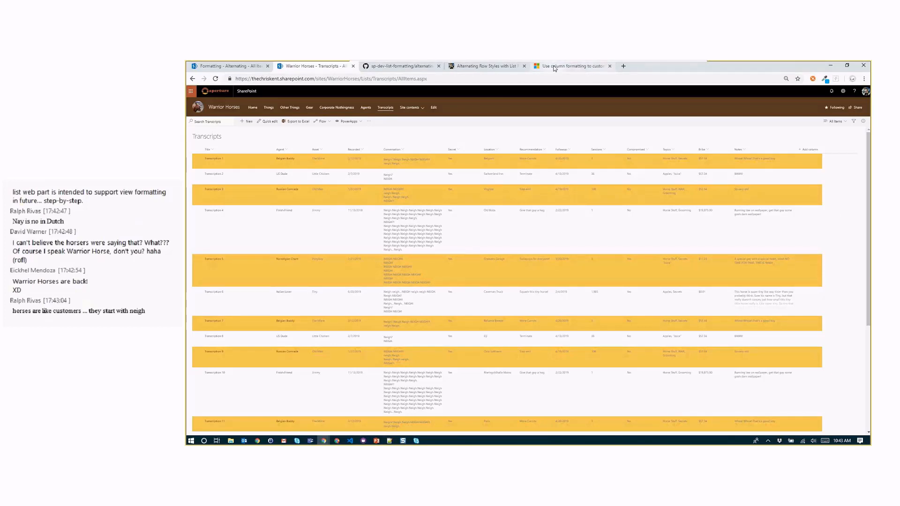
Switch from the browser to the PowerPoint alternating presentation.
click(571, 65)
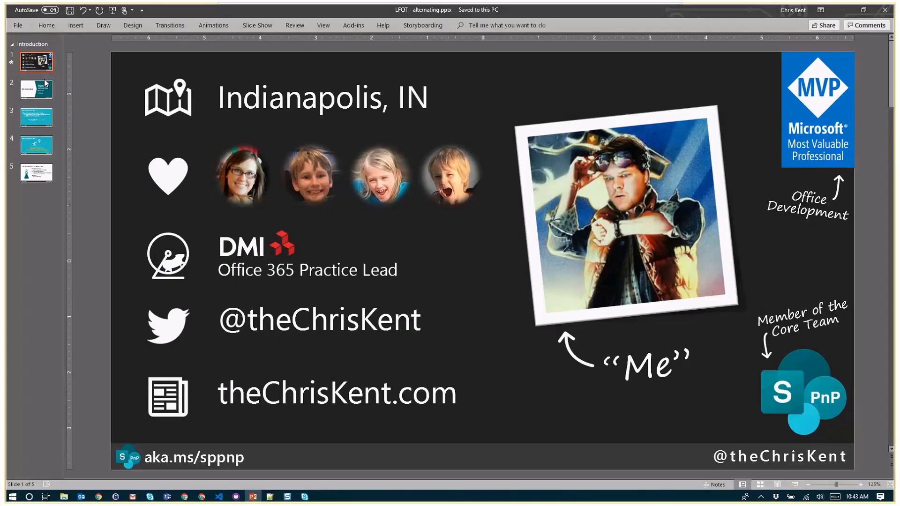
click(35, 89)
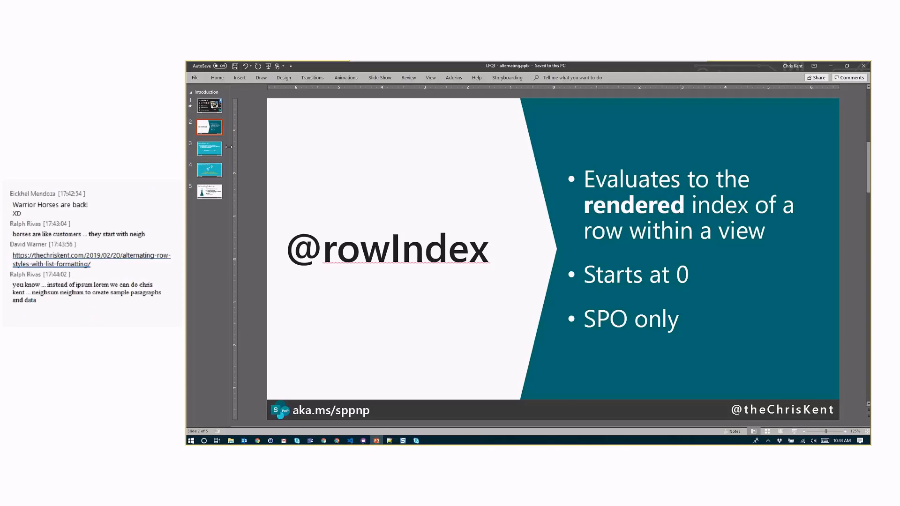
click(209, 148)
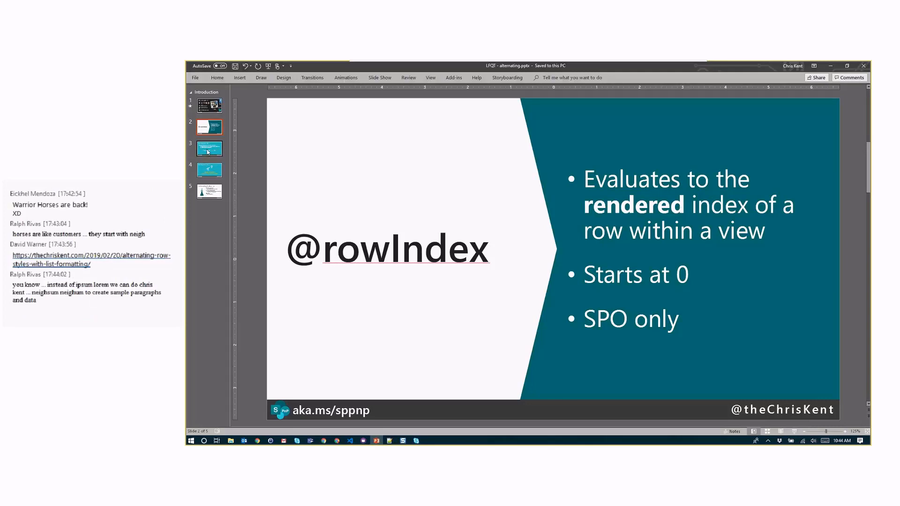
click(209, 148)
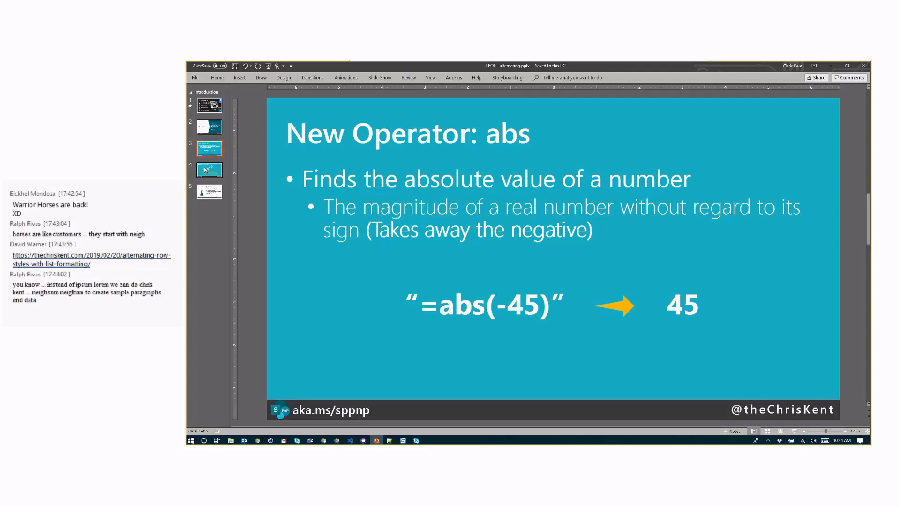
click(208, 169)
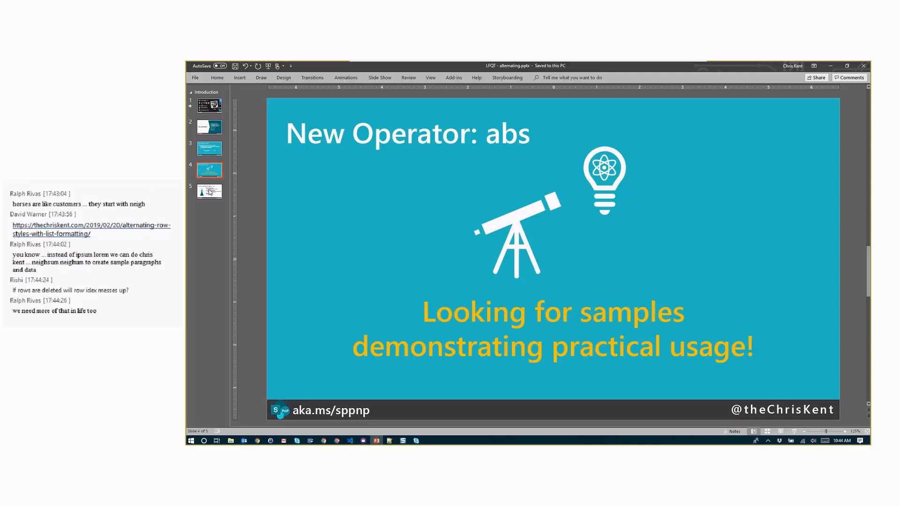
click(208, 191)
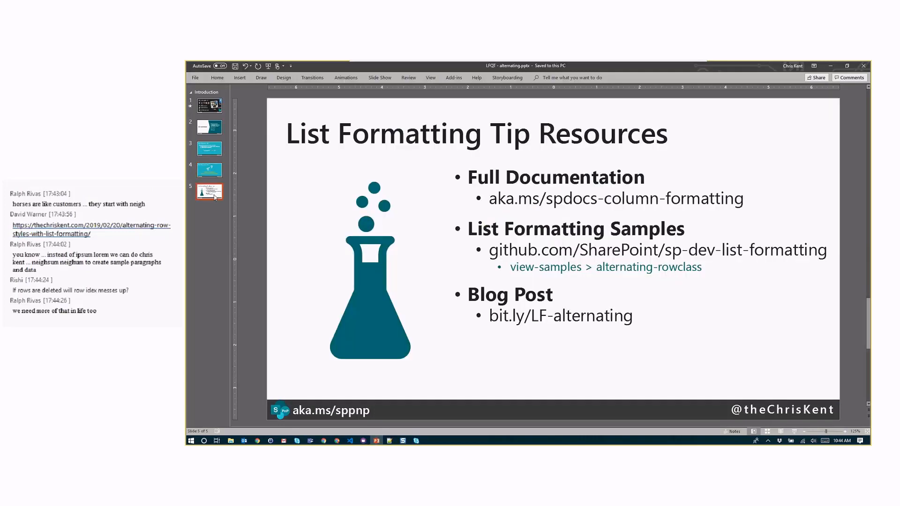